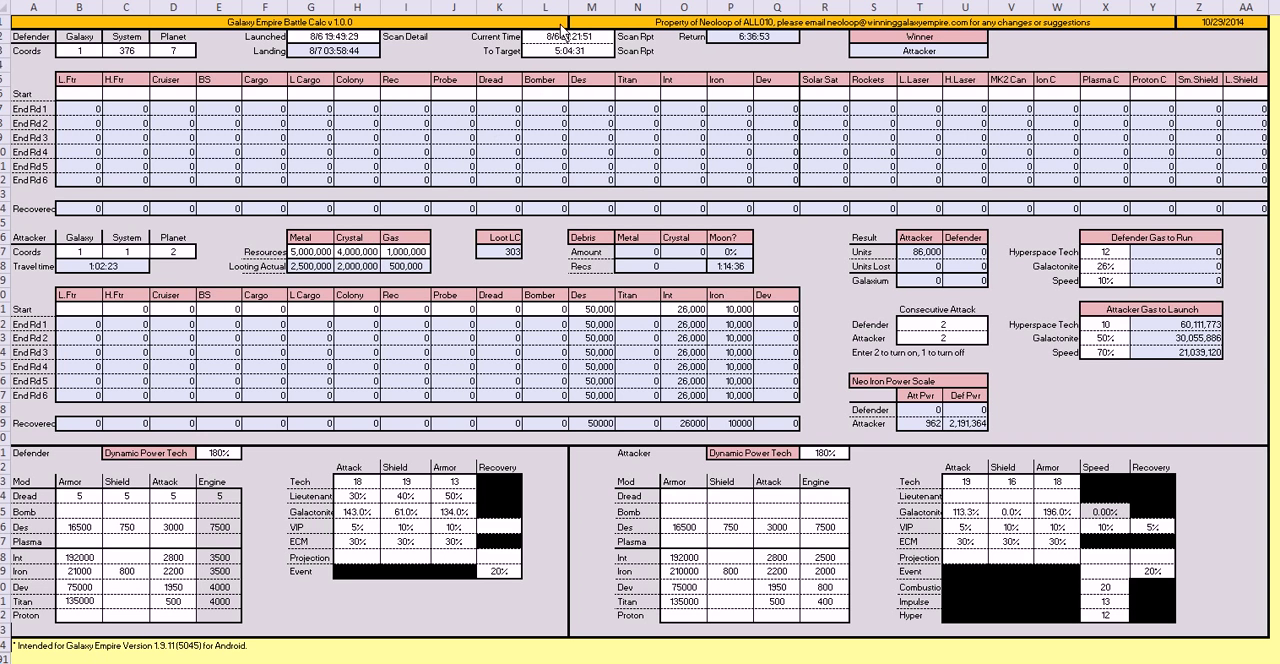
pyautogui.moveTo(735, 35)
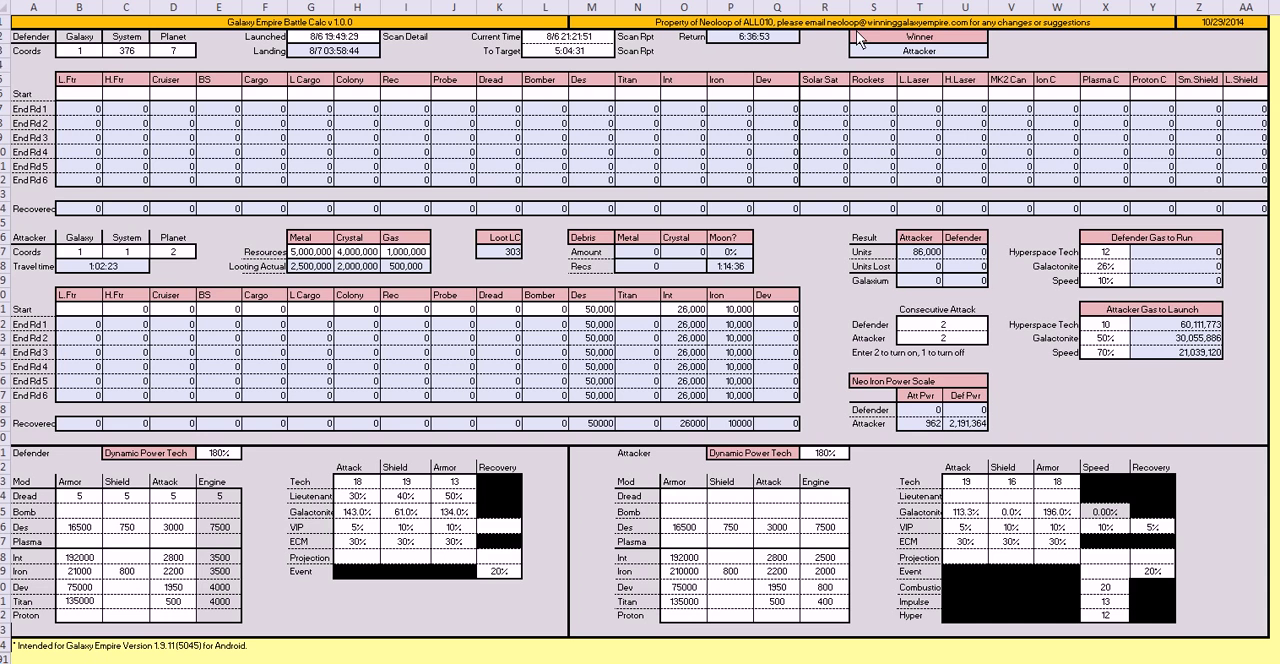
pyautogui.moveTo(850, 47)
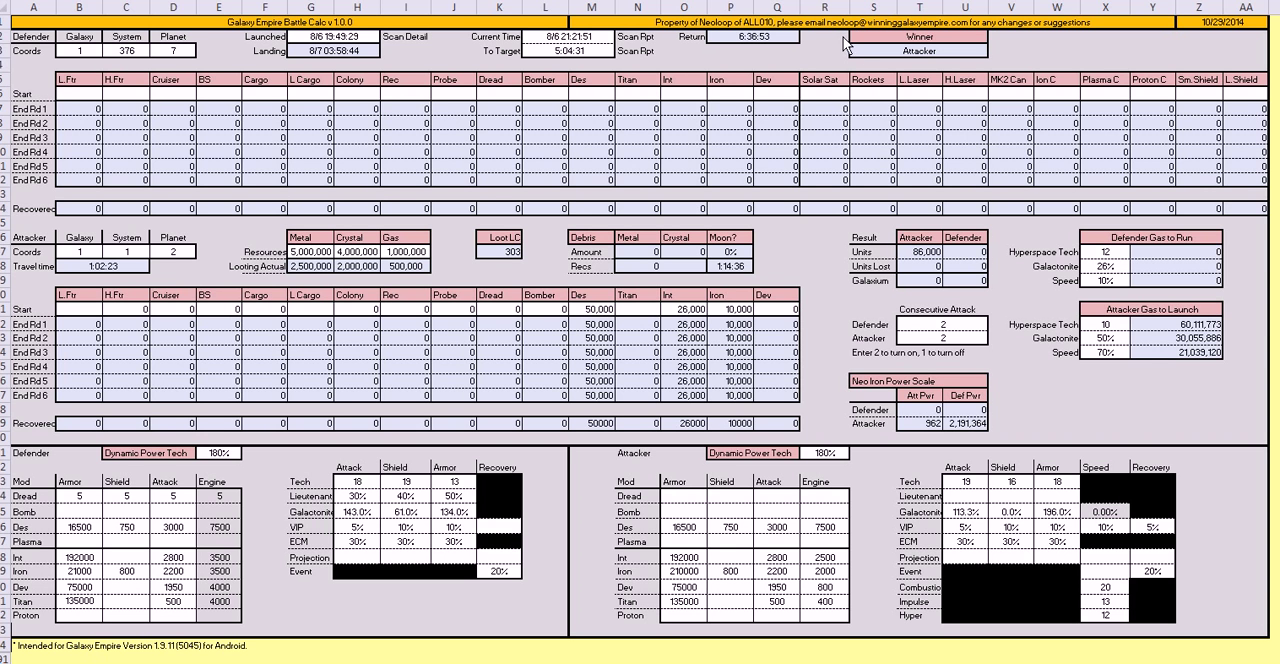
pyautogui.moveTo(97, 85)
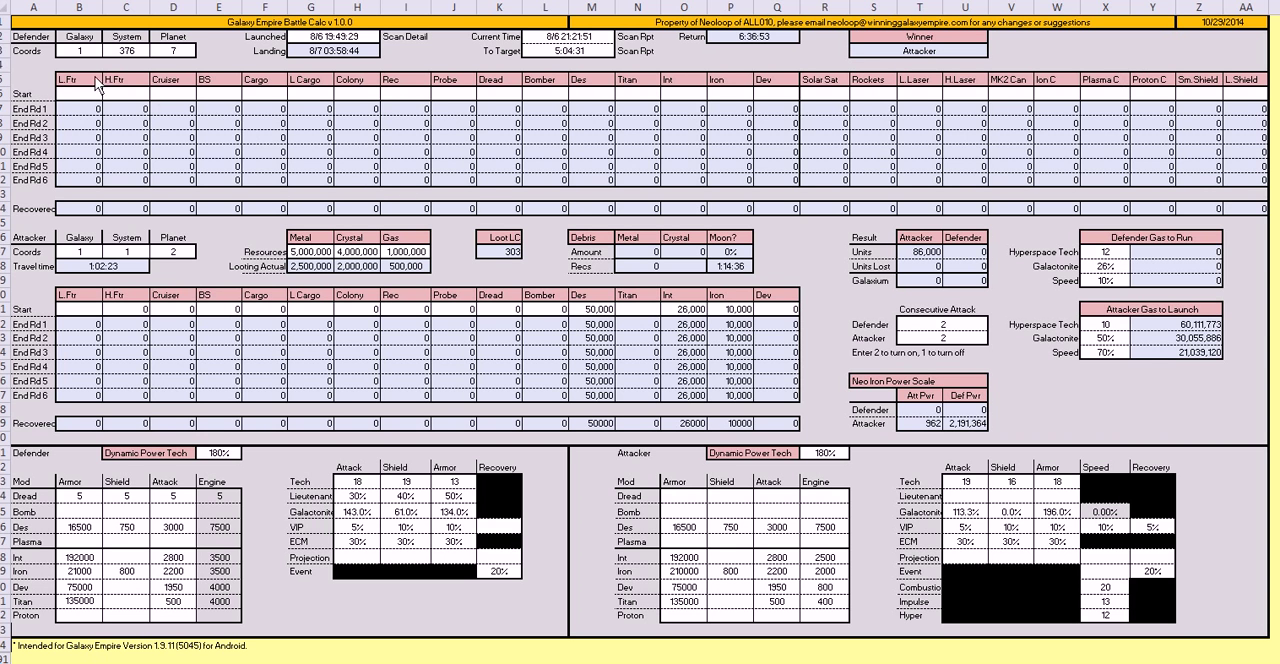
pyautogui.moveTo(675, 300)
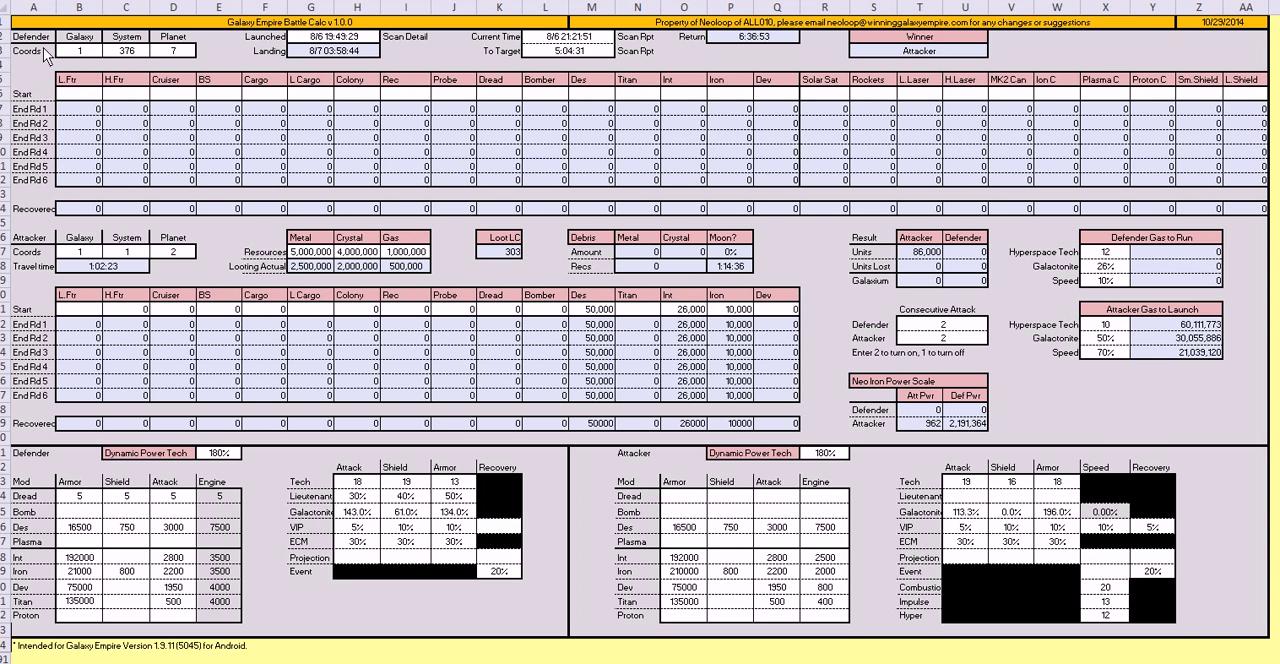
pyautogui.moveTo(82, 63)
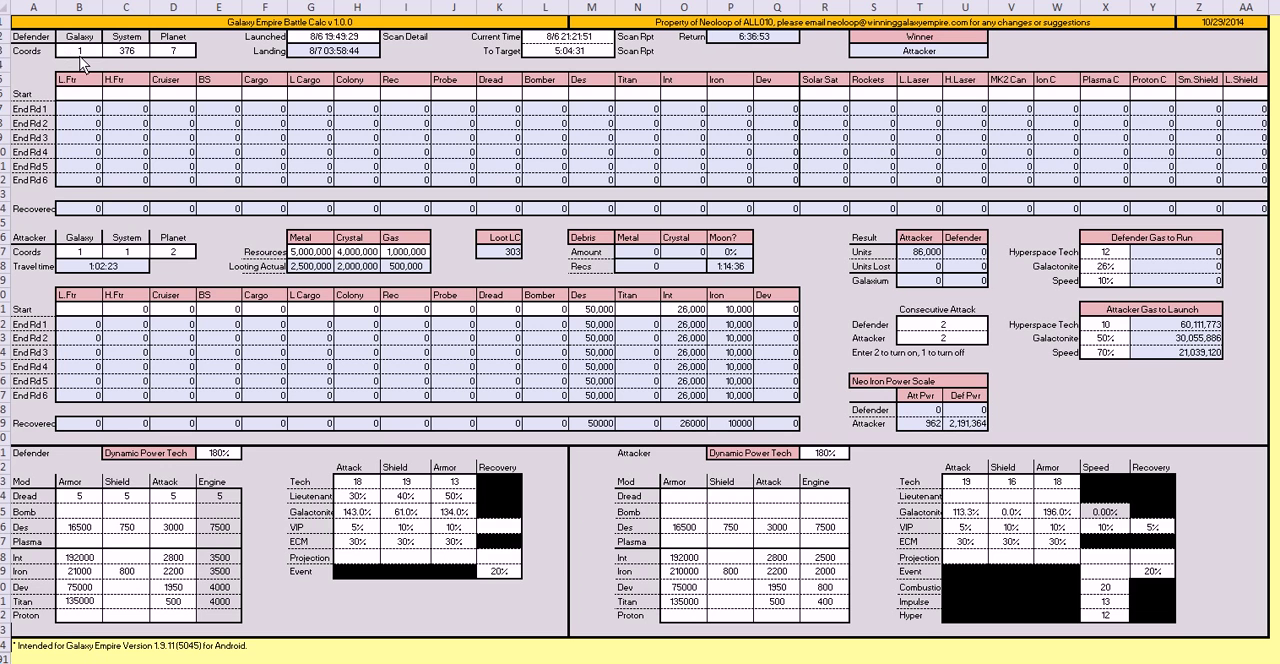
# - Select the defender's starting Titan cell in the battle calculator
pyautogui.click(637, 93)
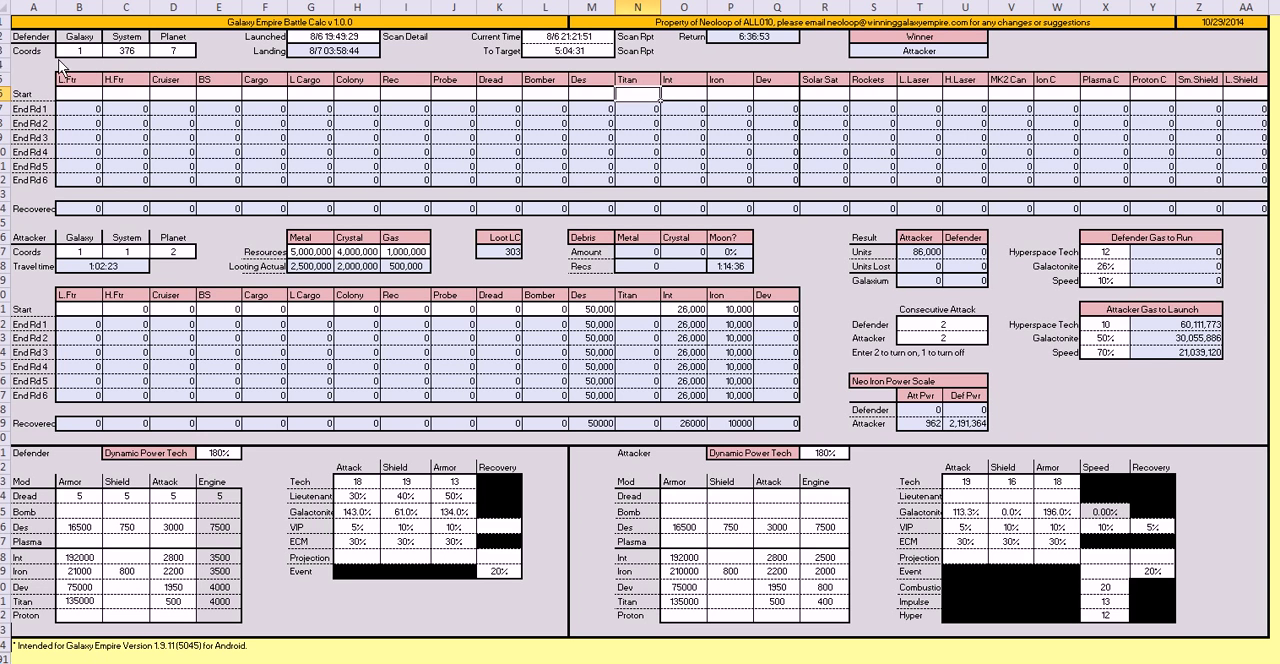
pyautogui.moveTo(135, 90)
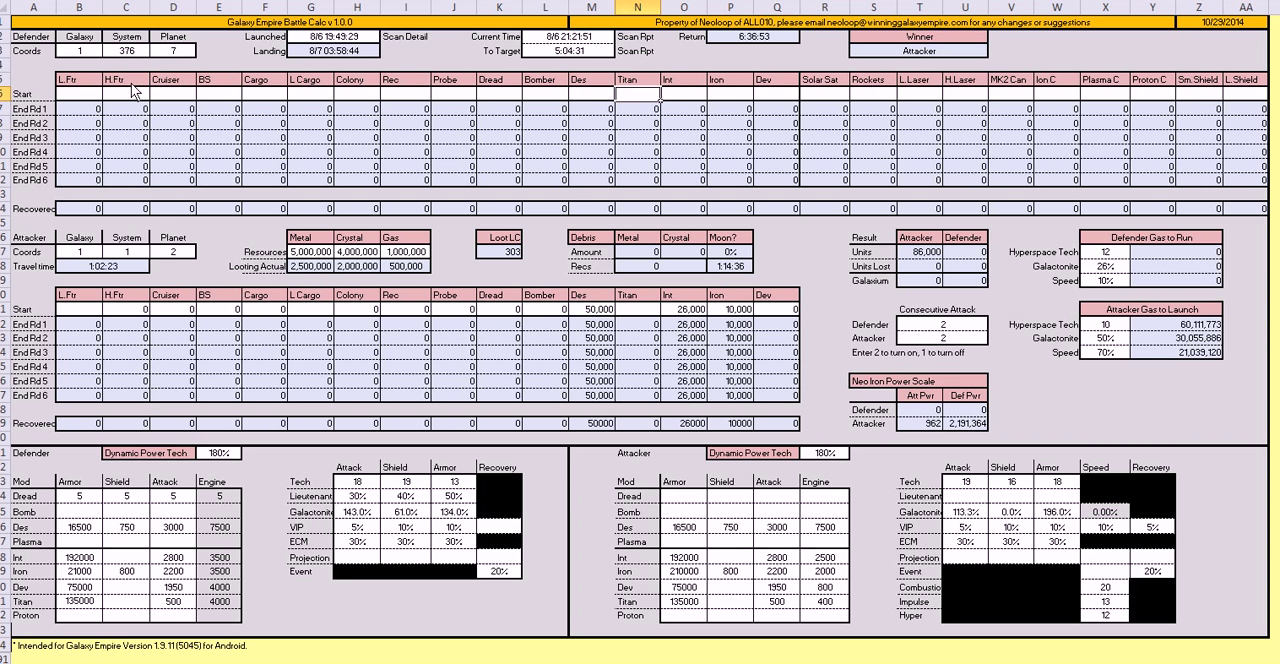
pyautogui.moveTo(147, 347)
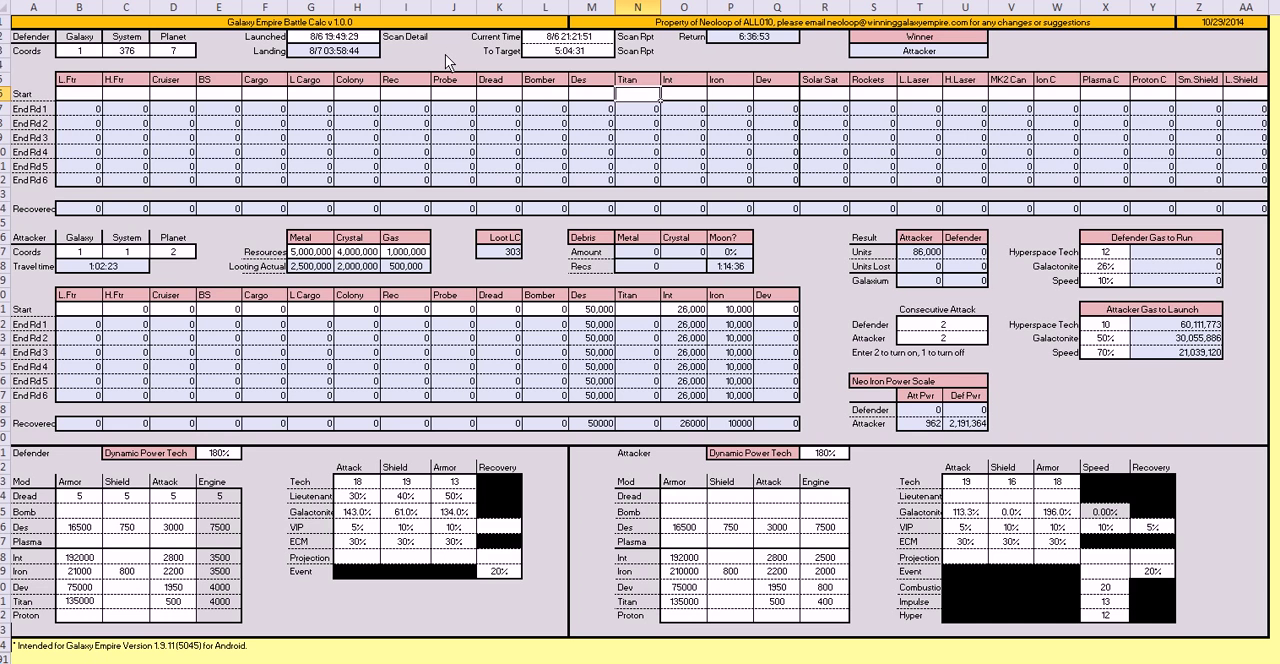
pyautogui.moveTo(445, 68)
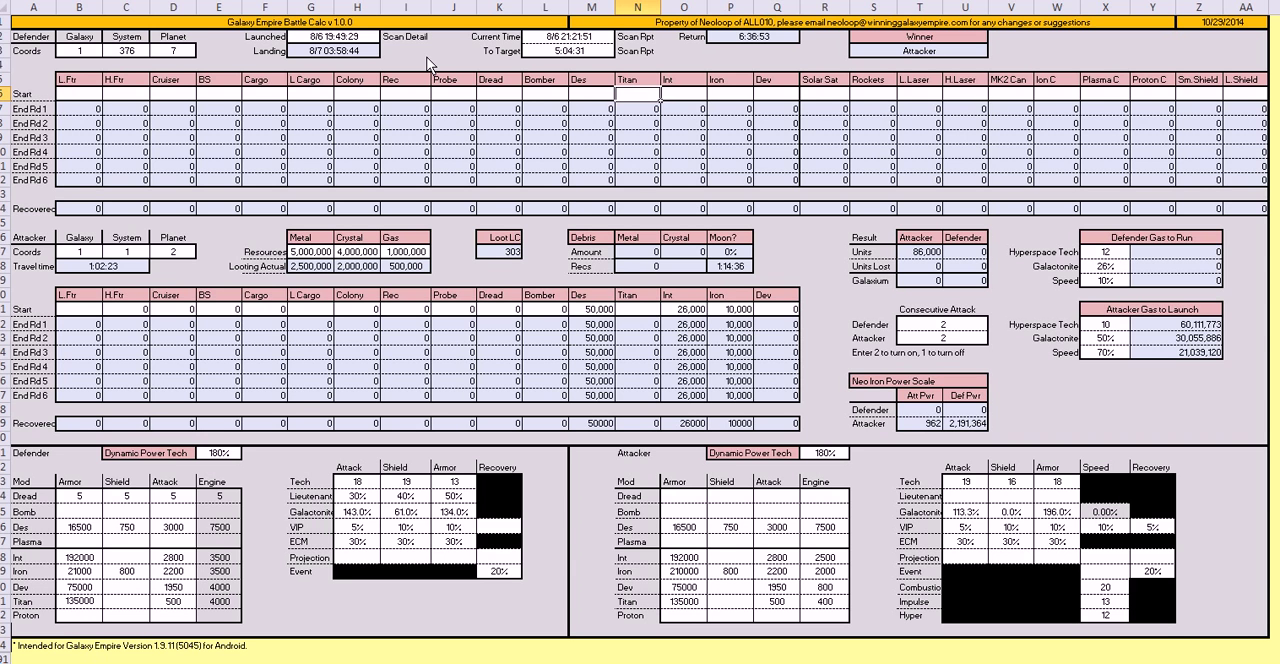
pyautogui.moveTo(375, 45)
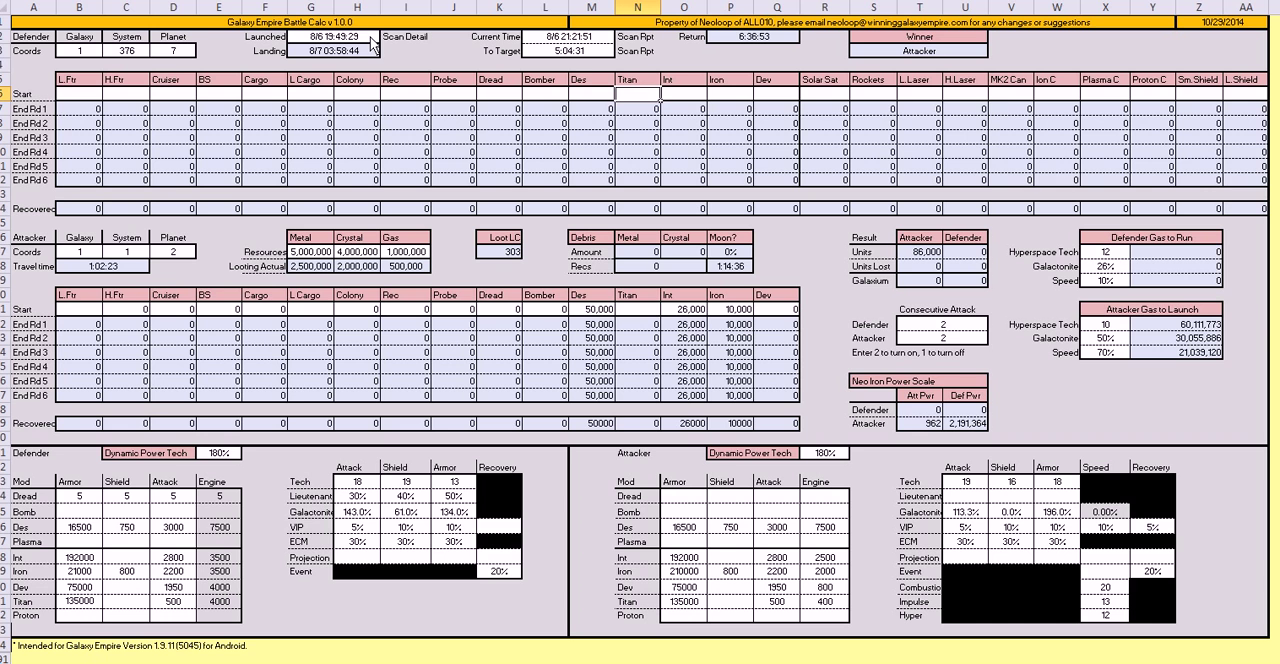
pyautogui.moveTo(648, 55)
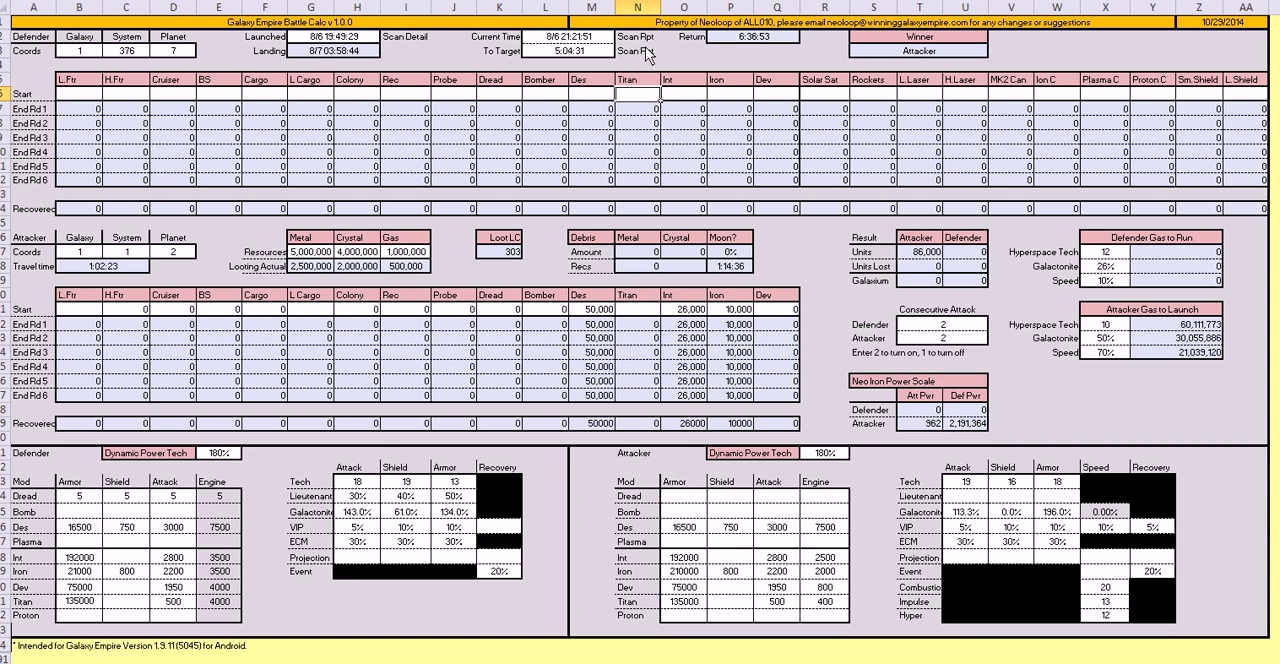
pyautogui.moveTo(607, 49)
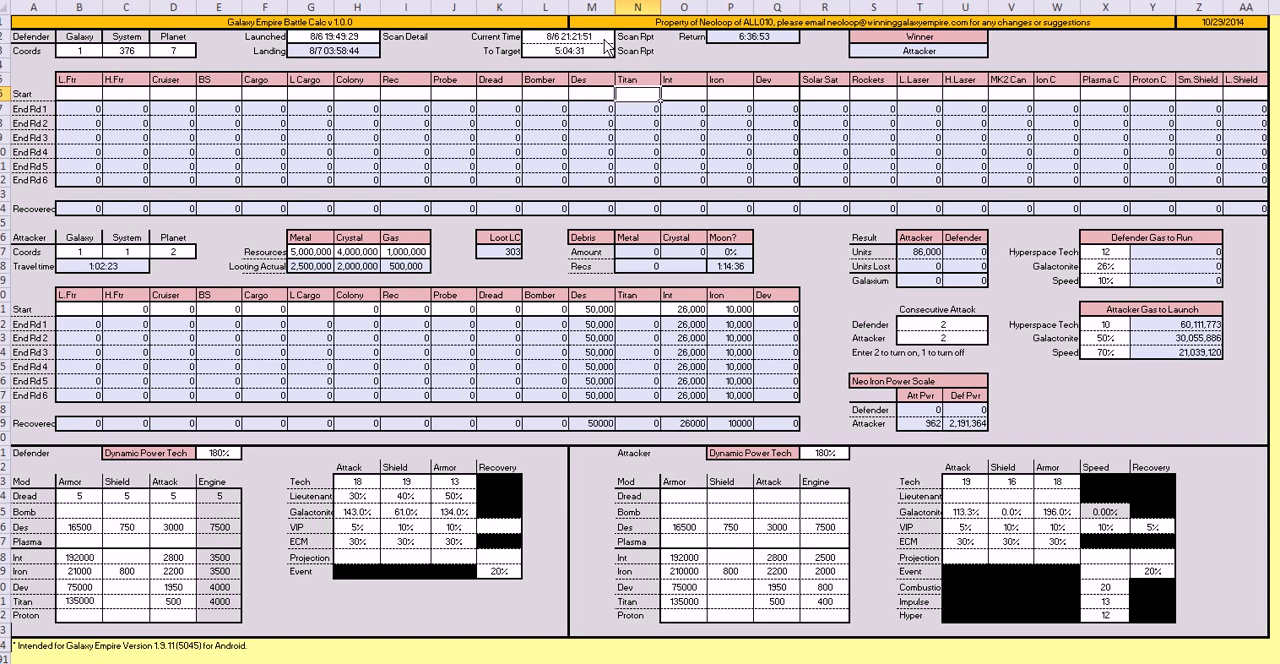
pyautogui.moveTo(607, 56)
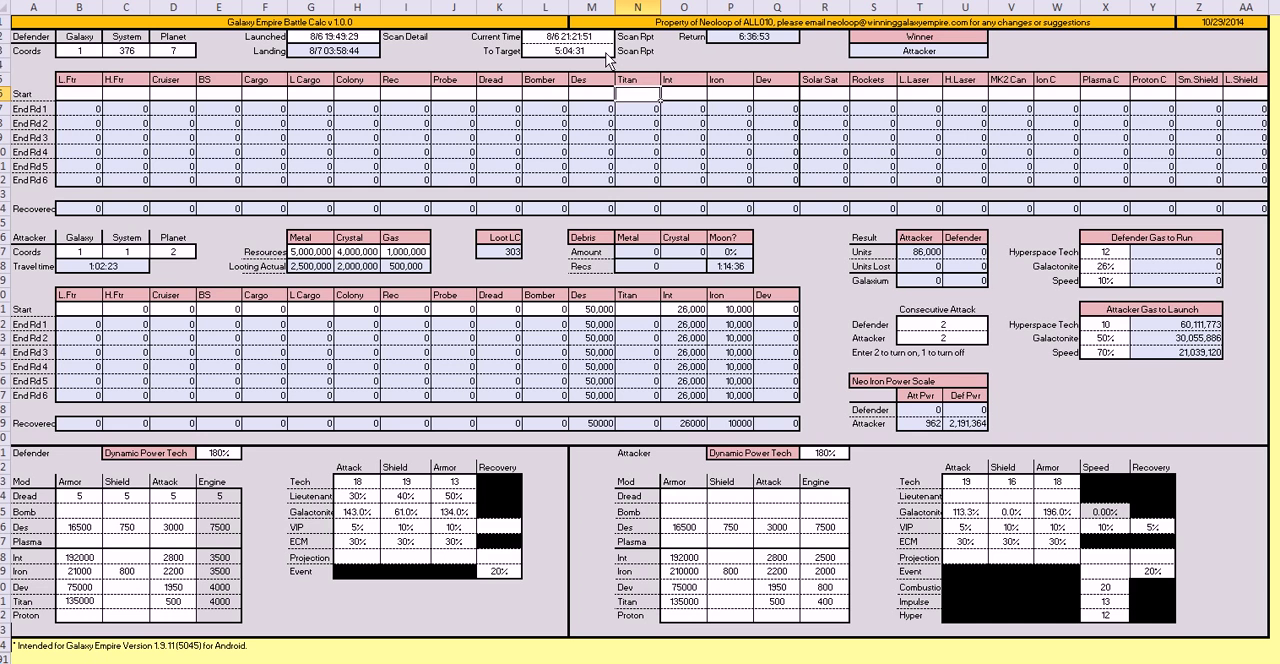
pyautogui.moveTo(725, 55)
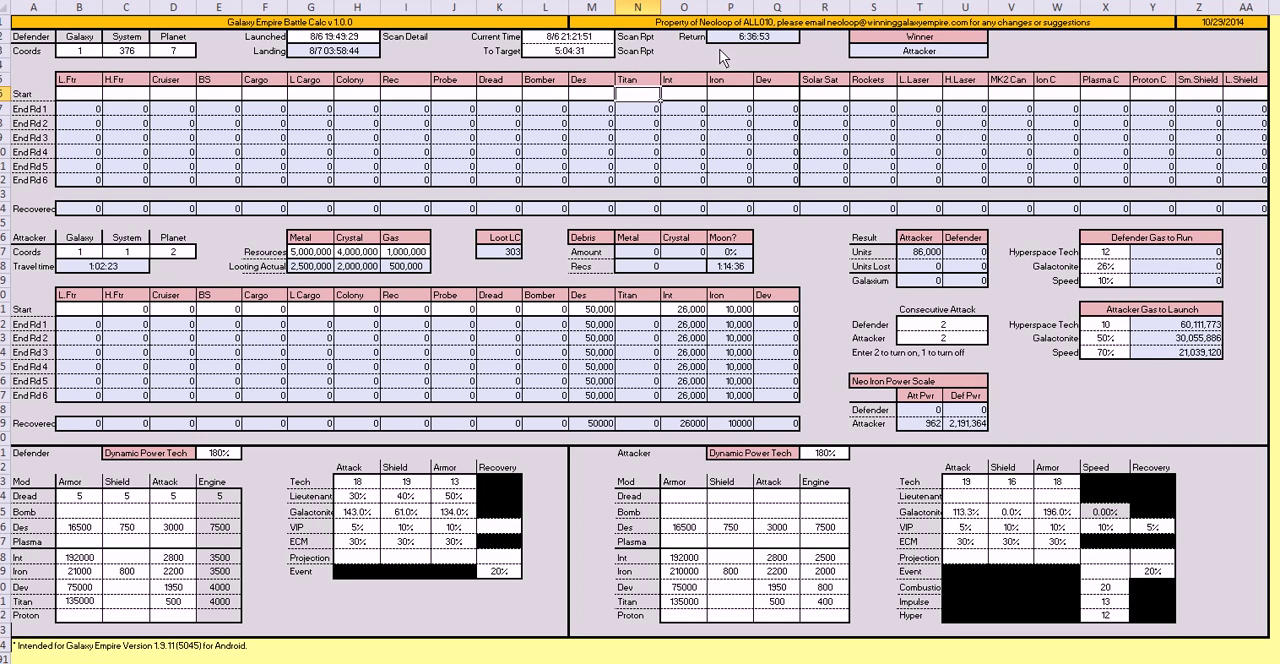
pyautogui.moveTo(769, 52)
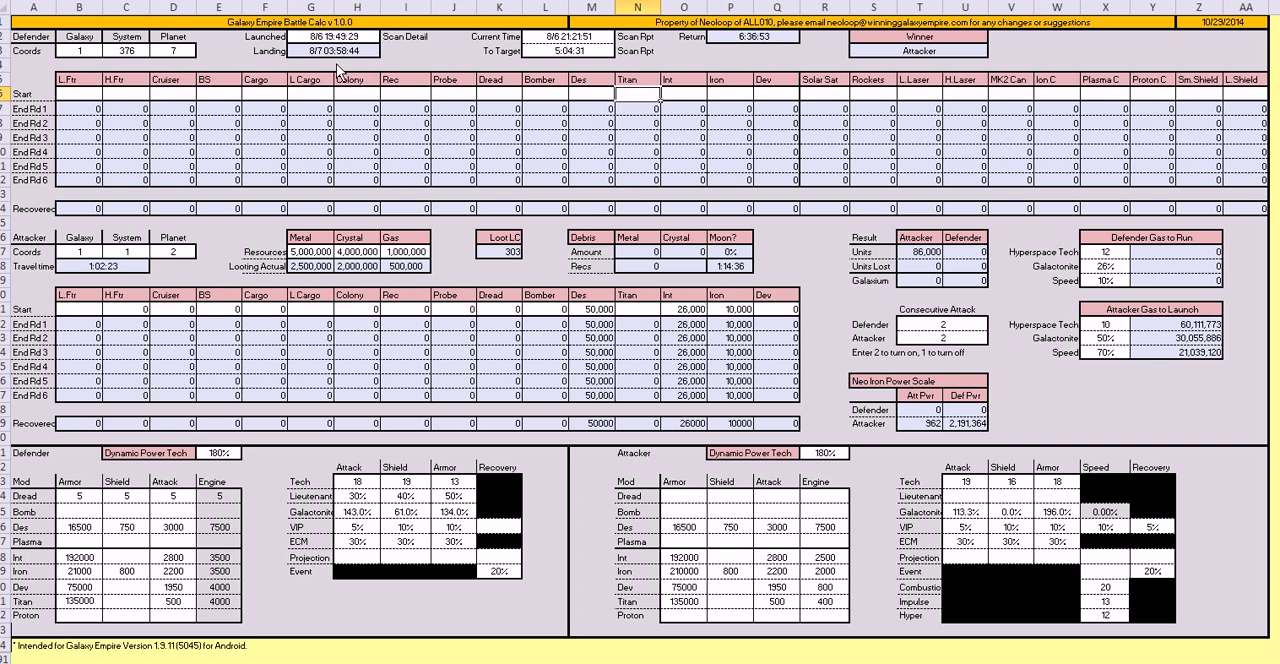
pyautogui.moveTo(355, 70)
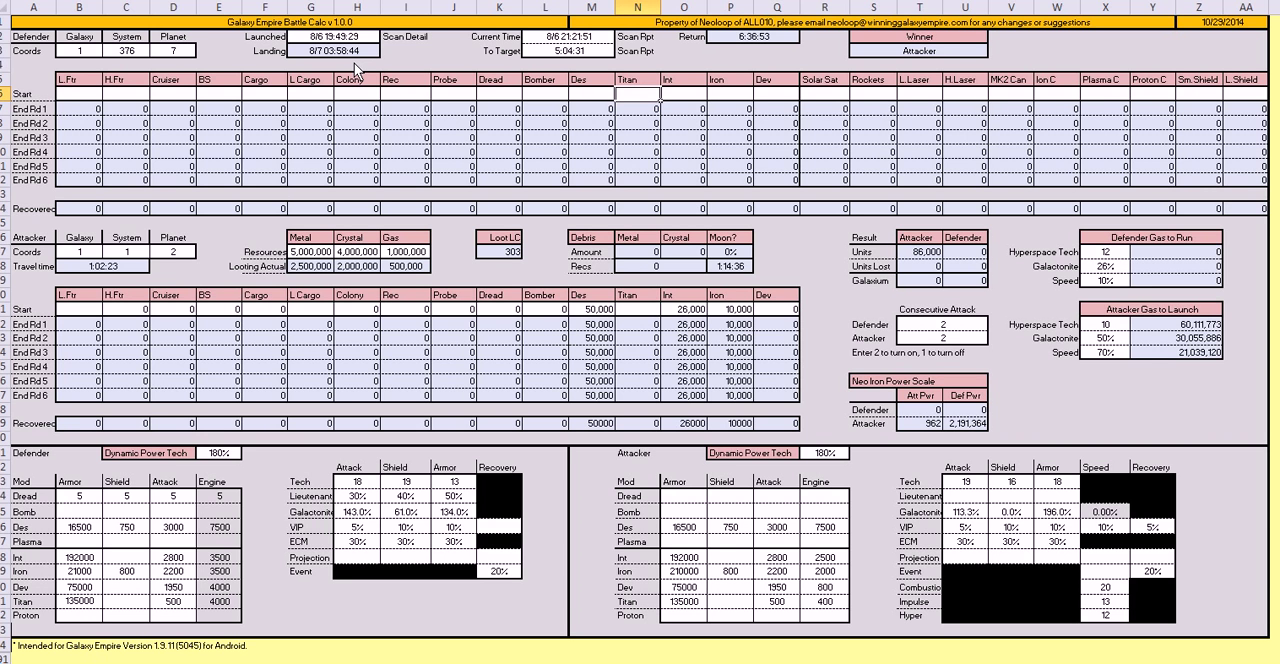
pyautogui.moveTo(960, 92)
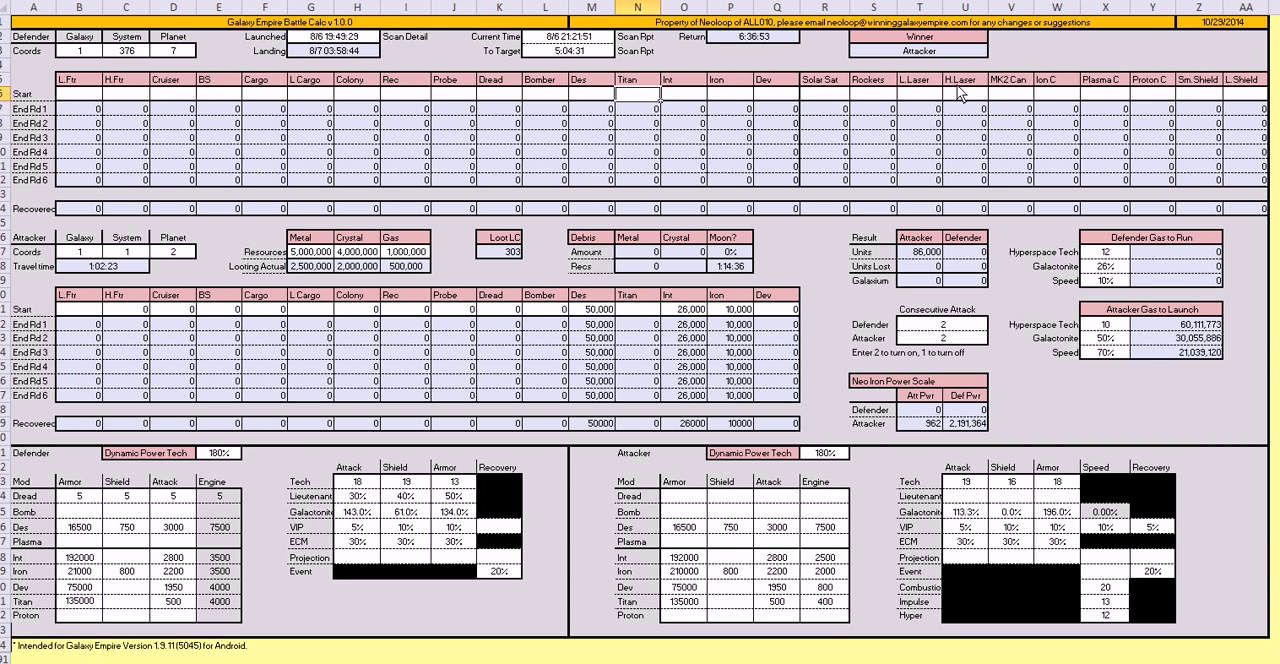
pyautogui.moveTo(1000, 50)
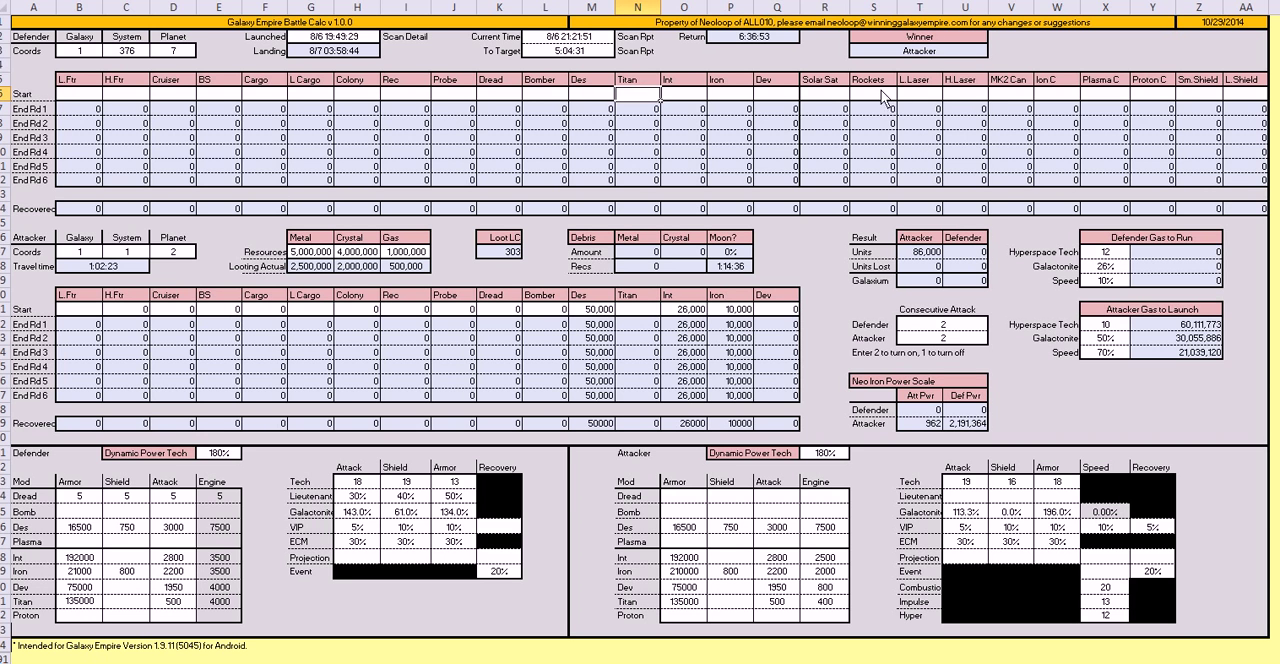
pyautogui.moveTo(937, 58)
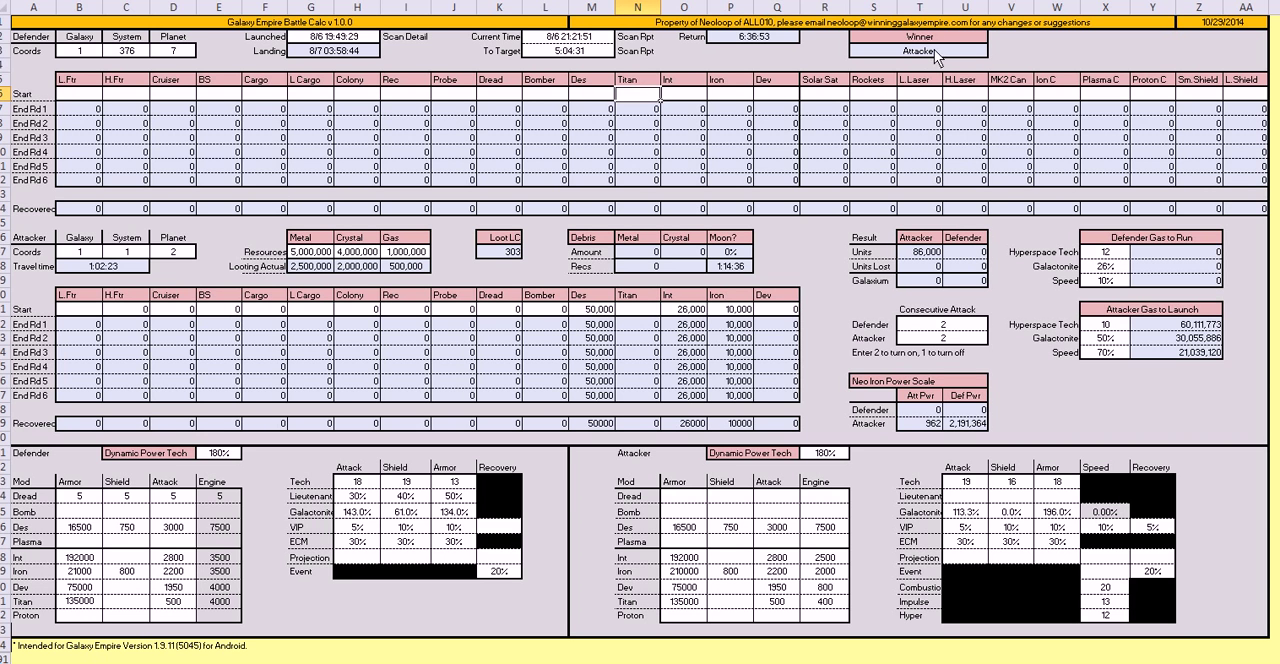
pyautogui.moveTo(720, 100)
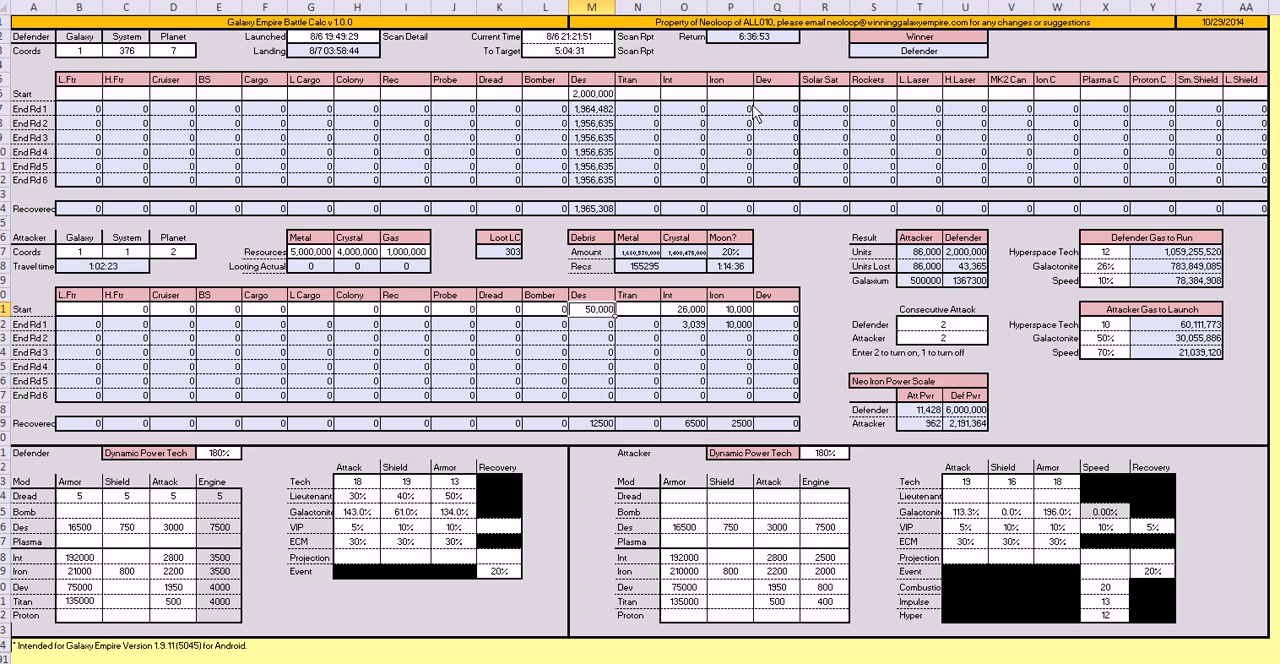
pyautogui.moveTo(498, 141)
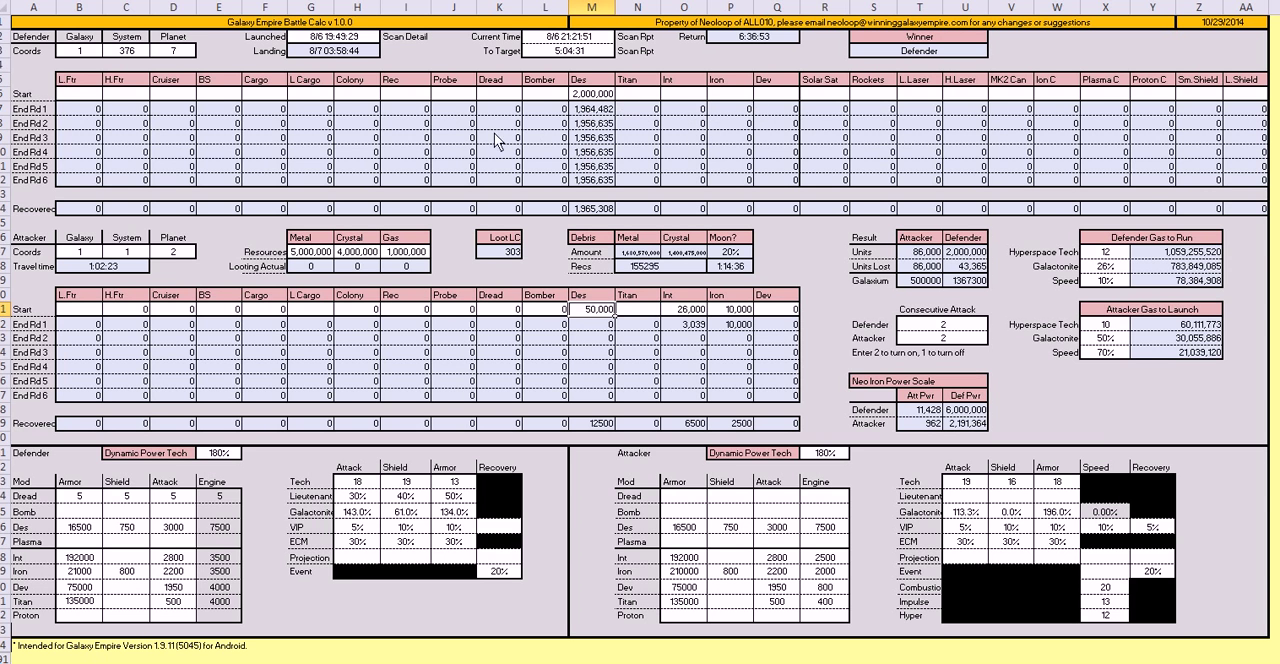
pyautogui.moveTo(148, 140)
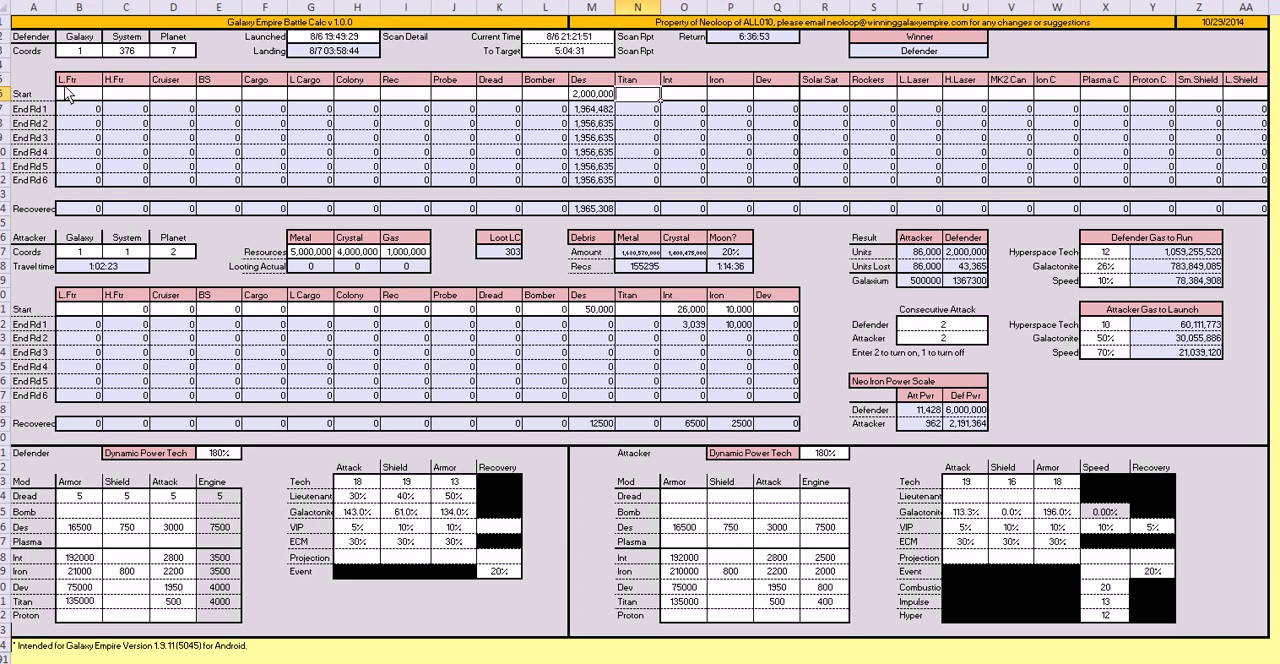
pyautogui.moveTo(85, 323)
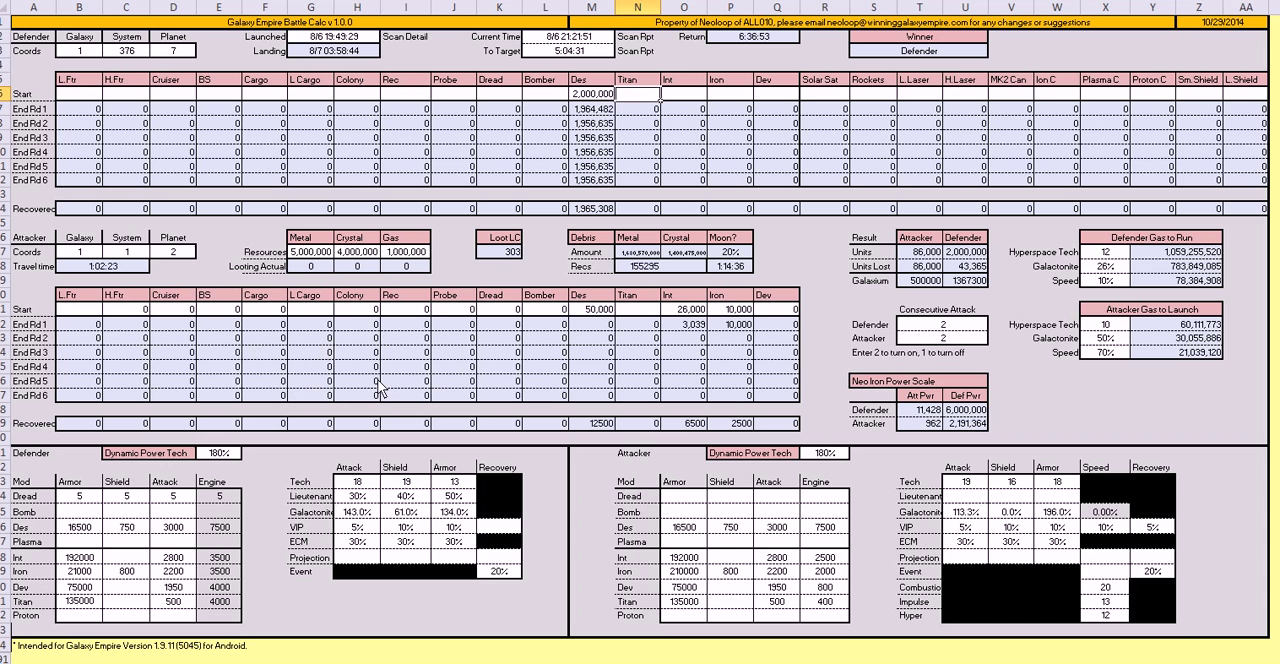
pyautogui.moveTo(385, 378)
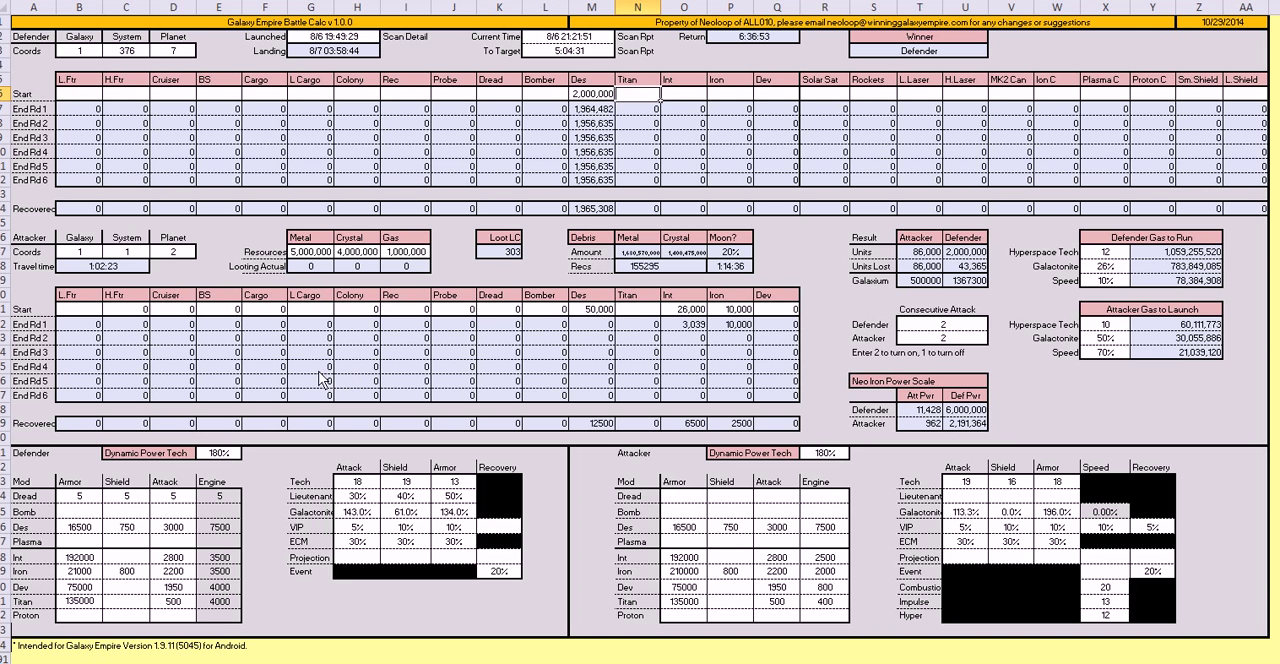
pyautogui.moveTo(60, 222)
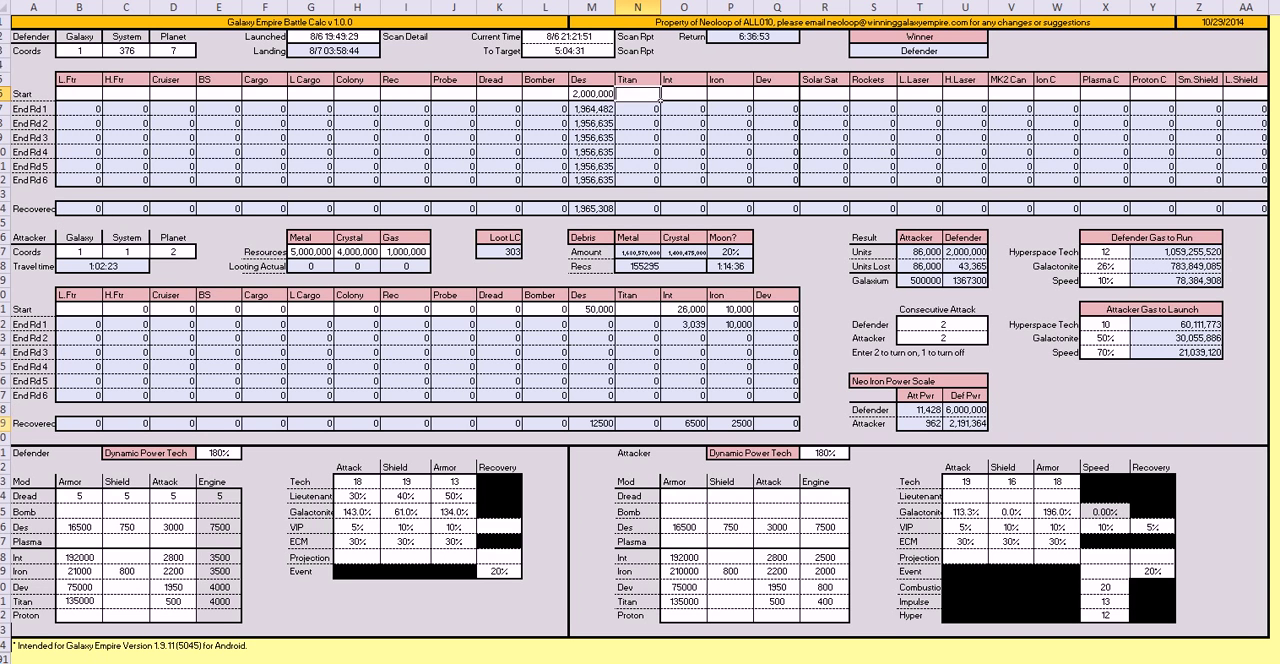
pyautogui.moveTo(140, 223)
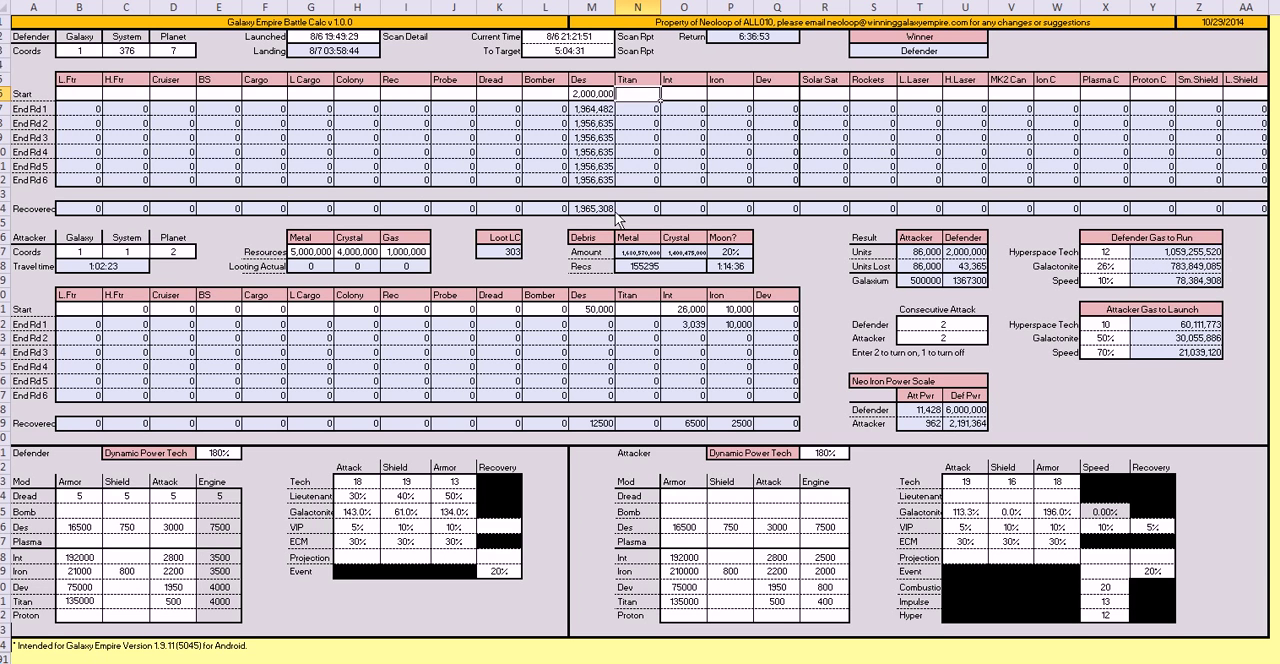
pyautogui.moveTo(323, 218)
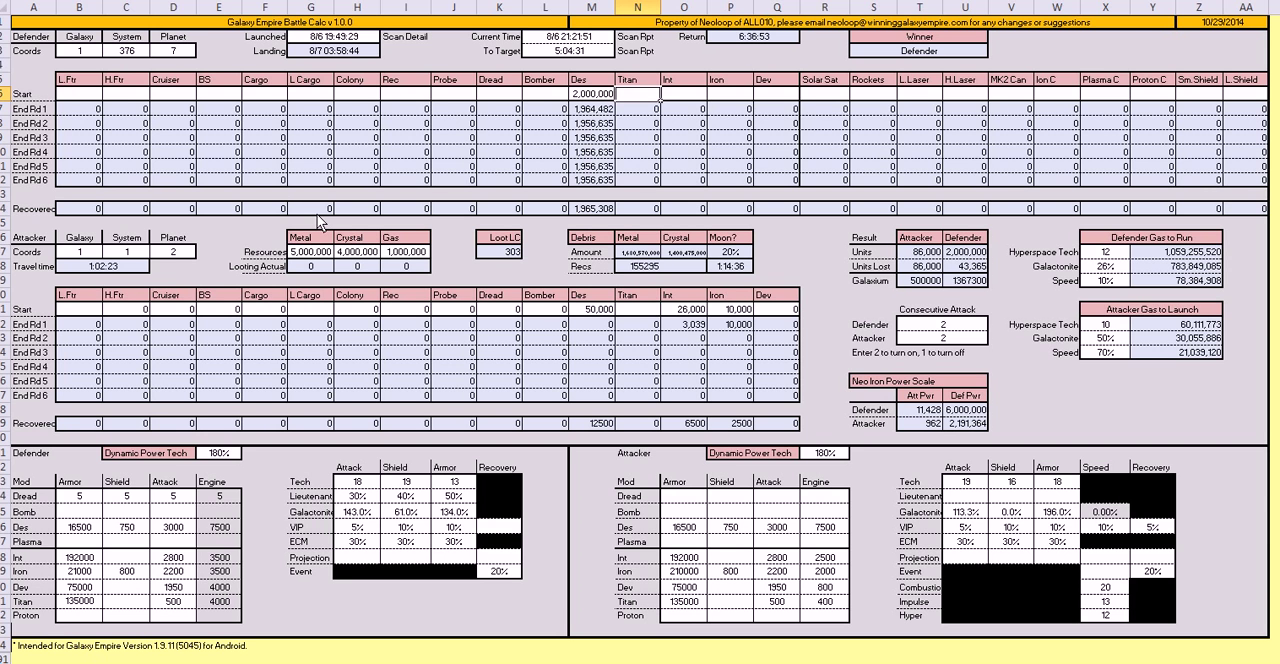
pyautogui.moveTo(78, 268)
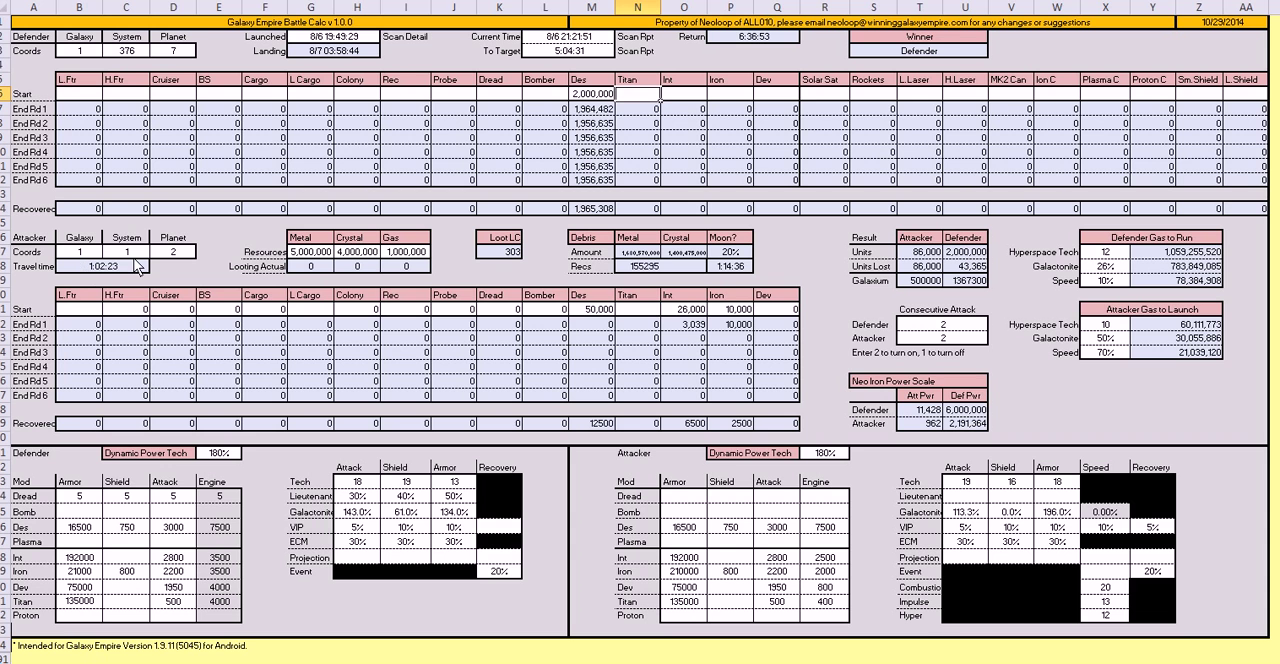
pyautogui.moveTo(245, 310)
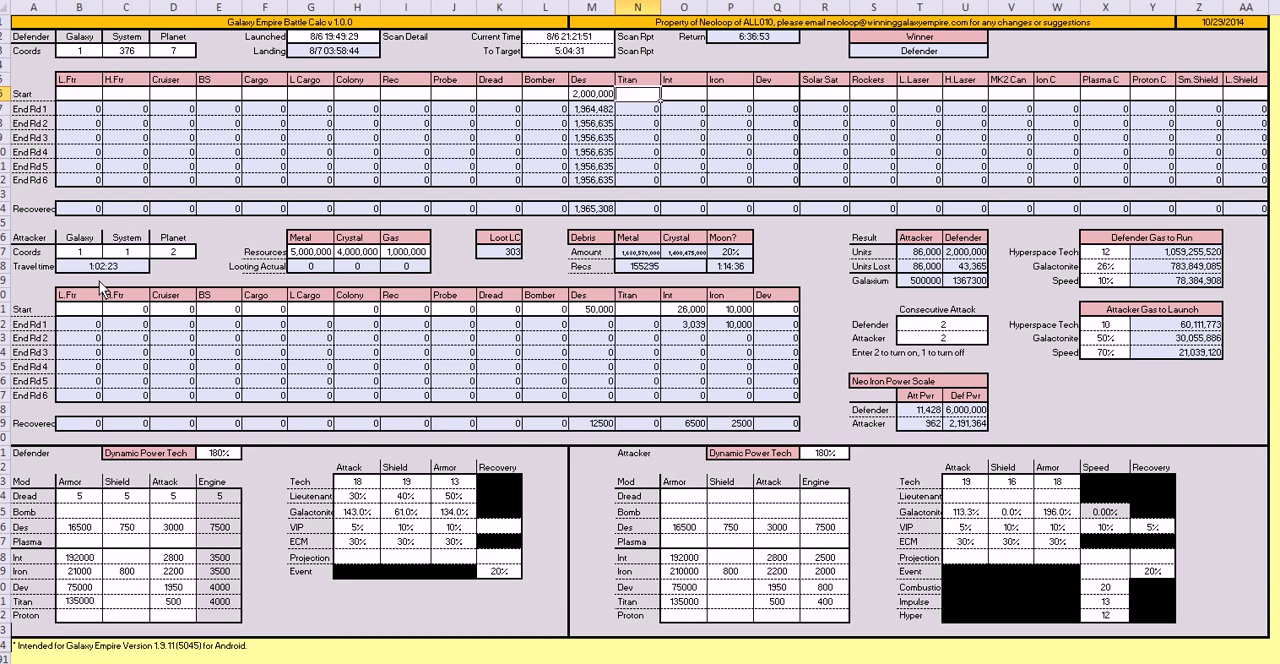
pyautogui.moveTo(112, 125)
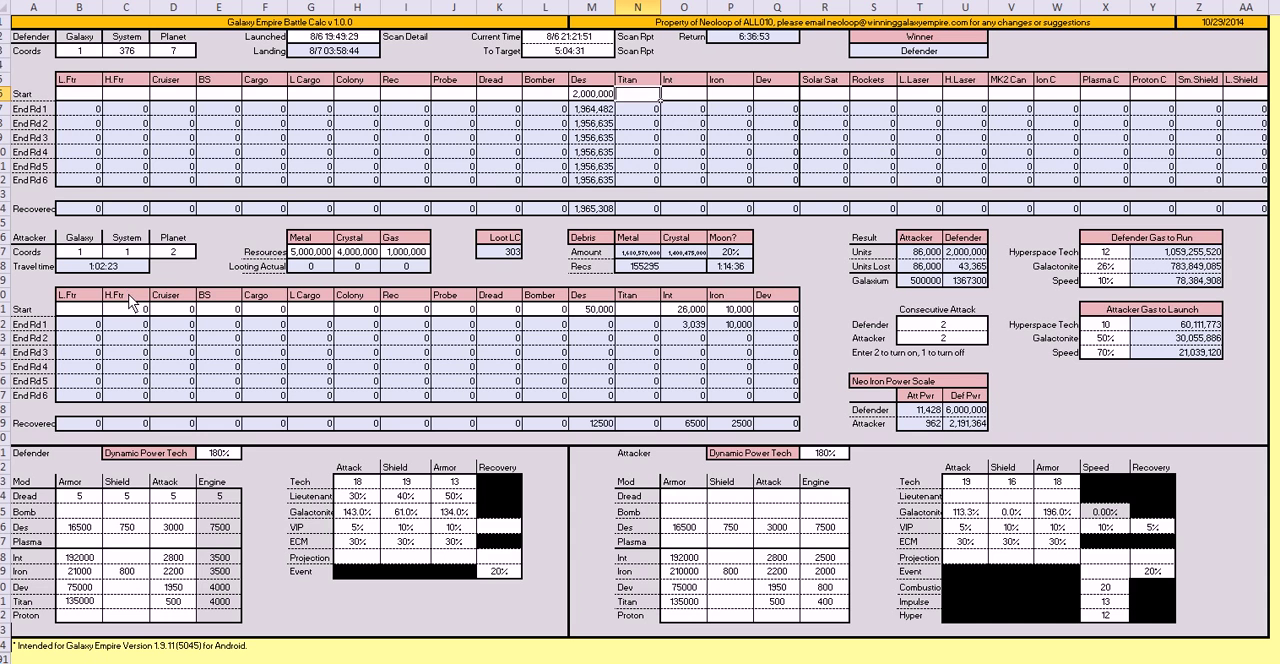
pyautogui.moveTo(105, 262)
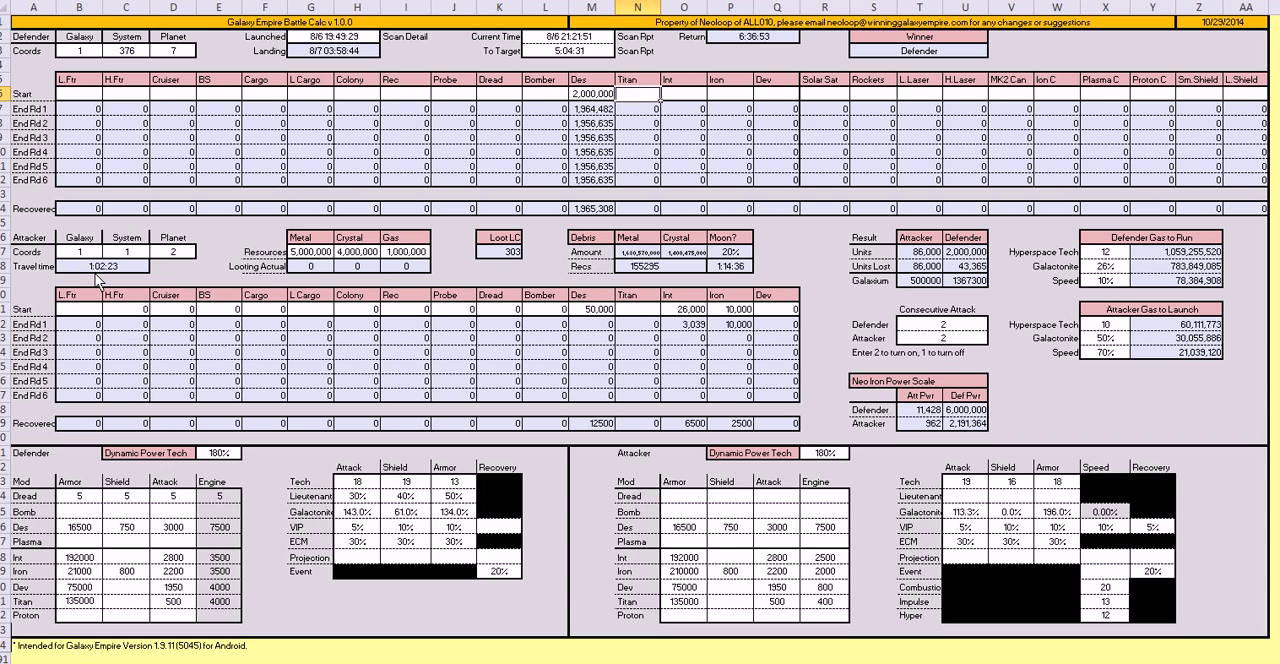
pyautogui.moveTo(168, 294)
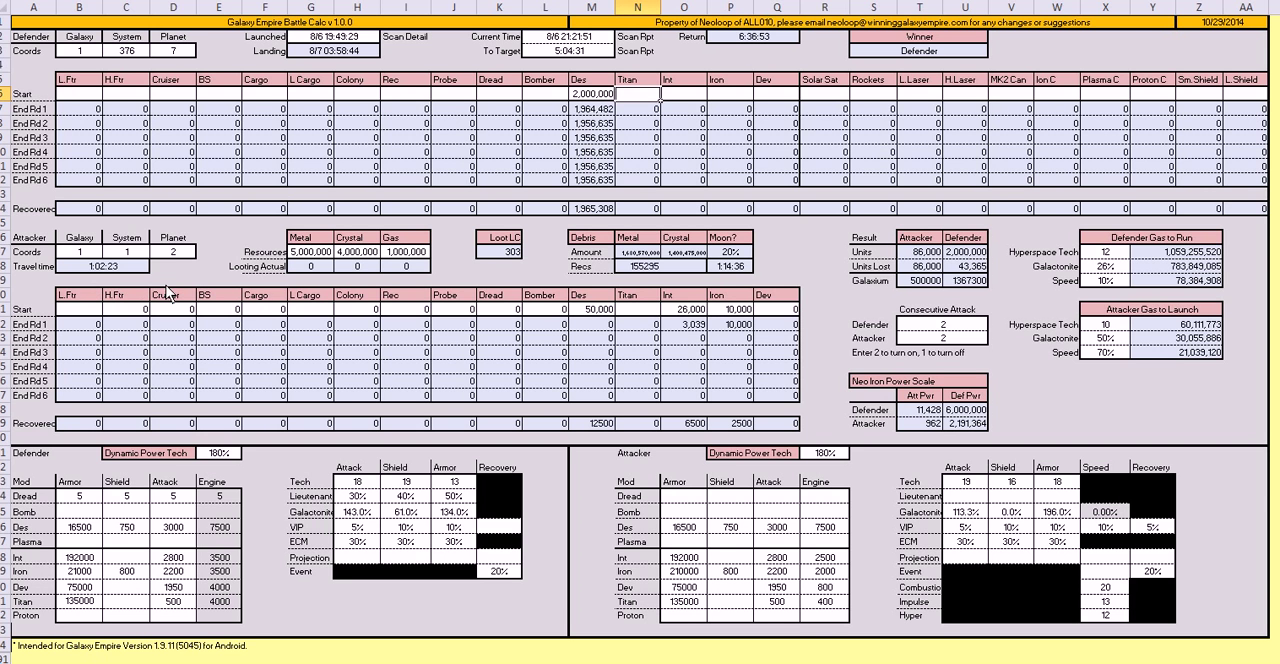
pyautogui.moveTo(375, 275)
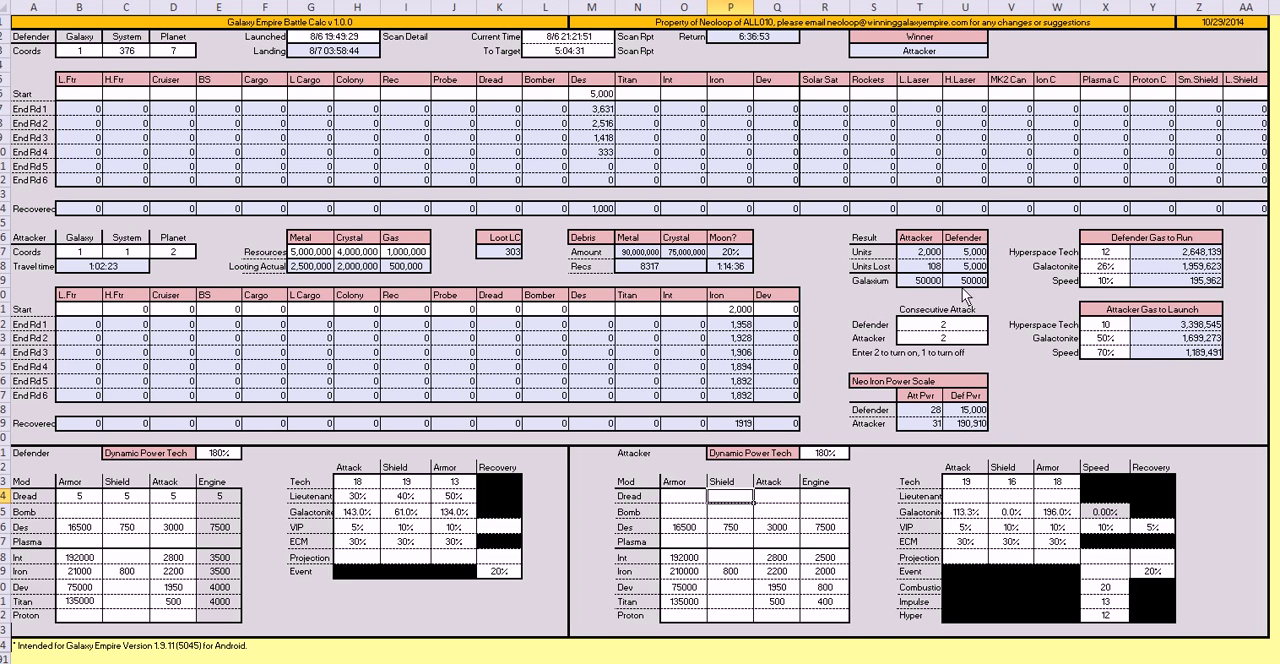
pyautogui.moveTo(548, 186)
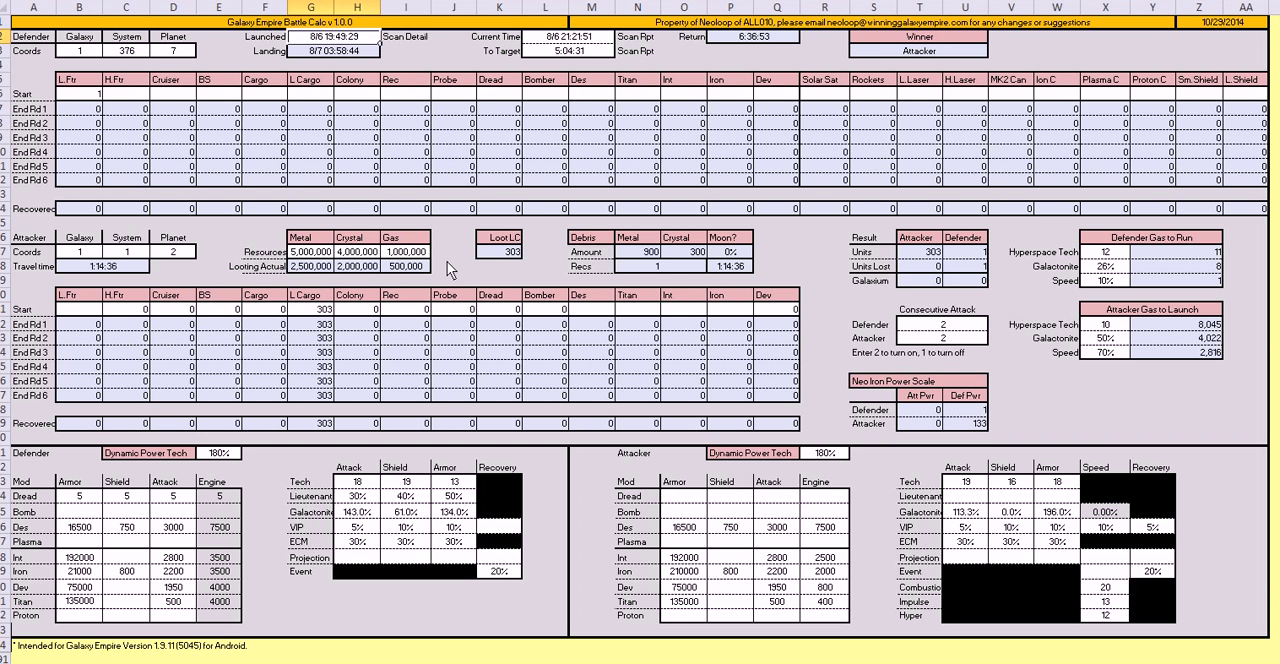
pyautogui.moveTo(365, 280)
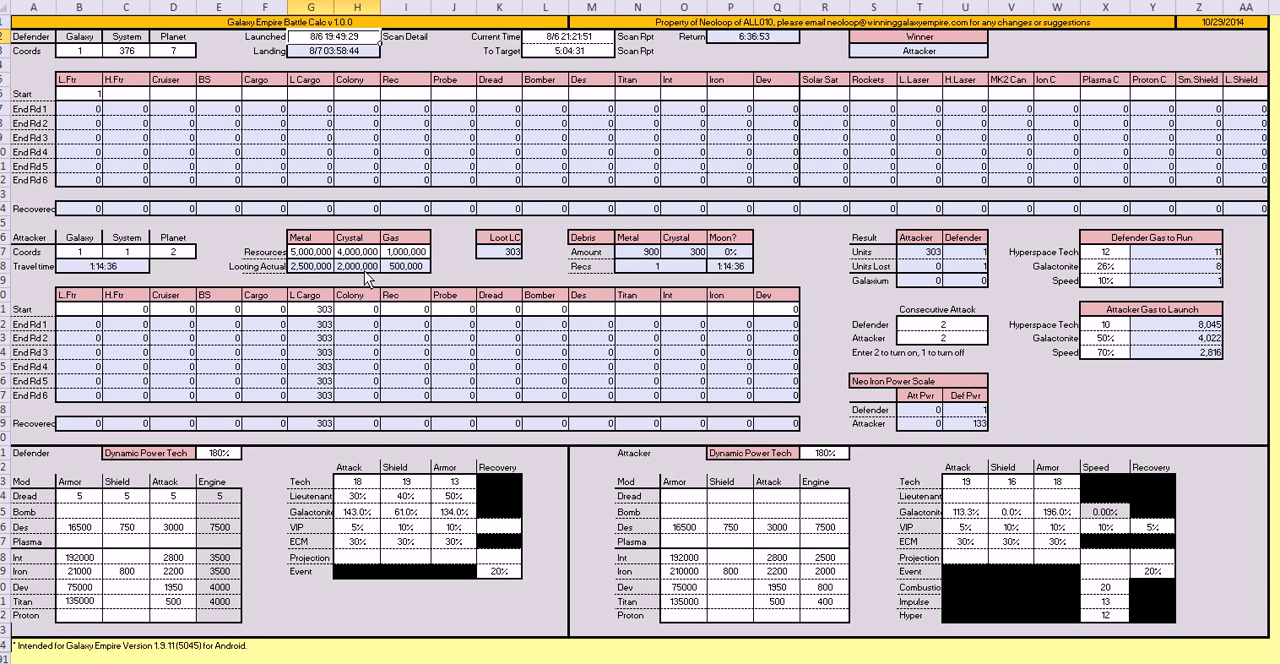
pyautogui.moveTo(605, 272)
pyautogui.write('200')
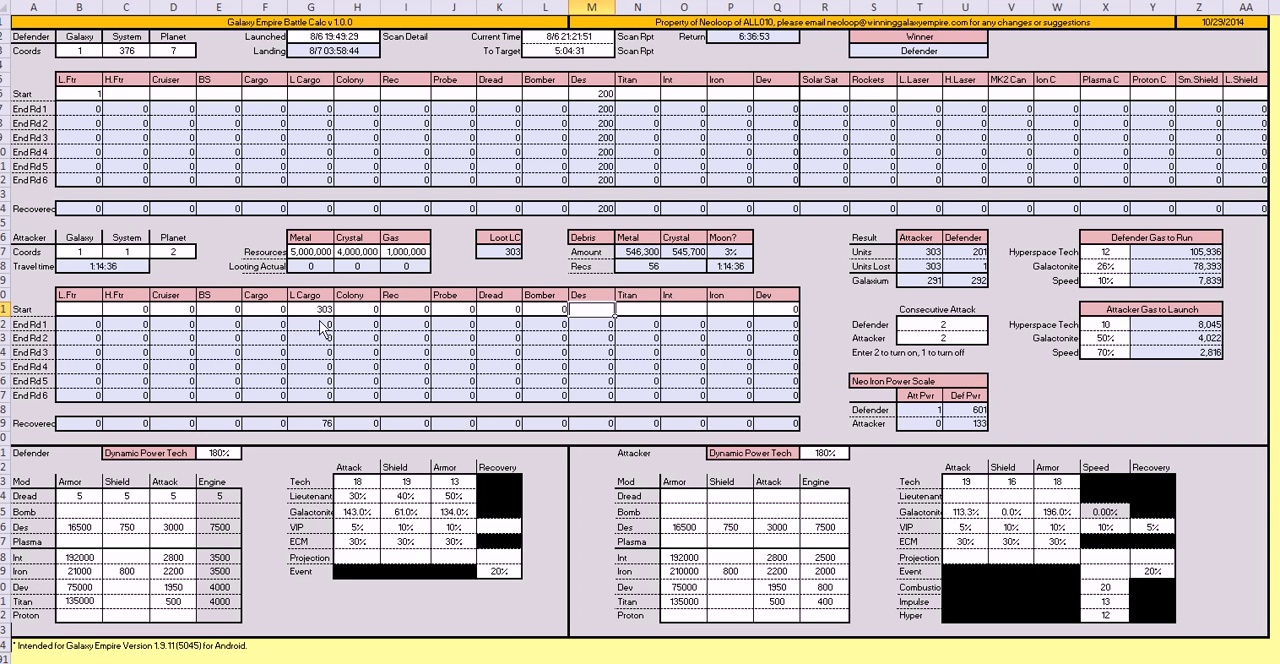
pyautogui.moveTo(744, 270)
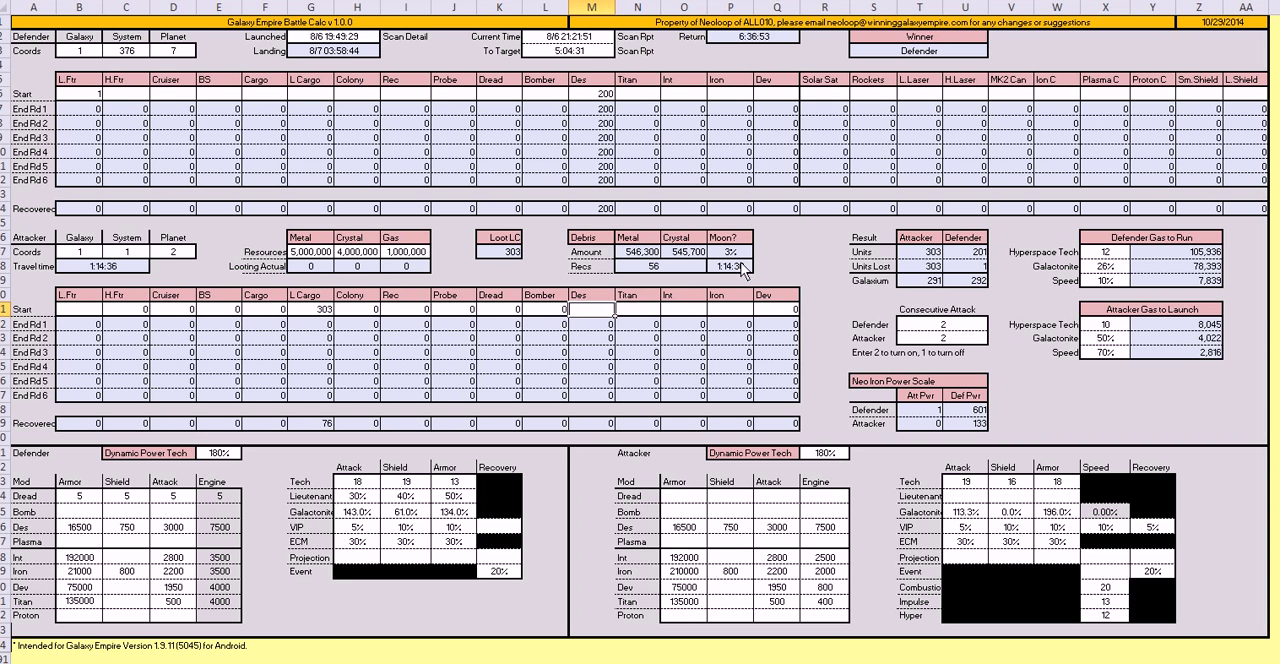
pyautogui.moveTo(663, 288)
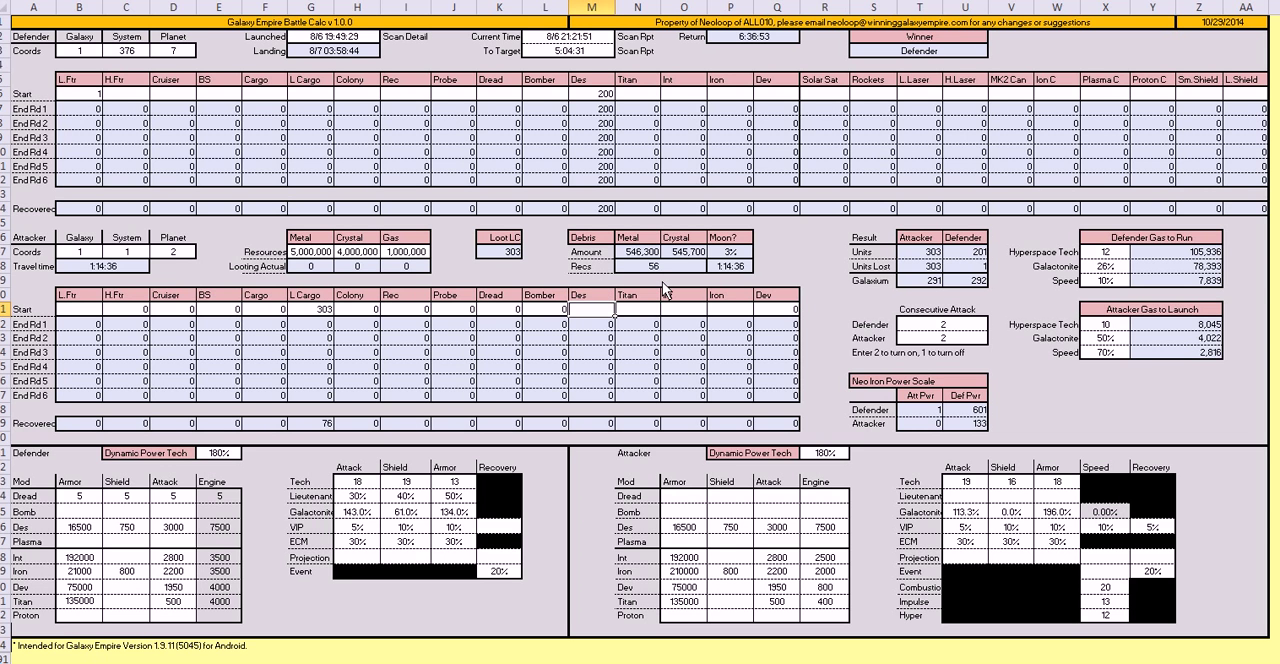
pyautogui.moveTo(728, 288)
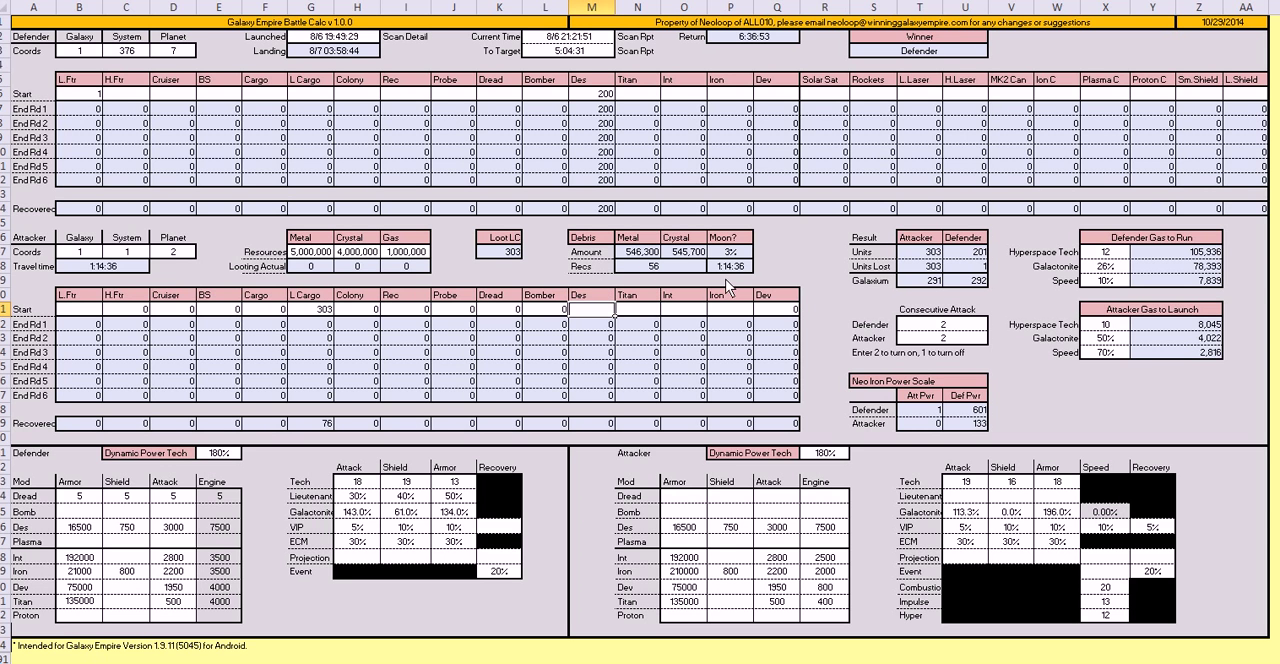
pyautogui.moveTo(448, 295)
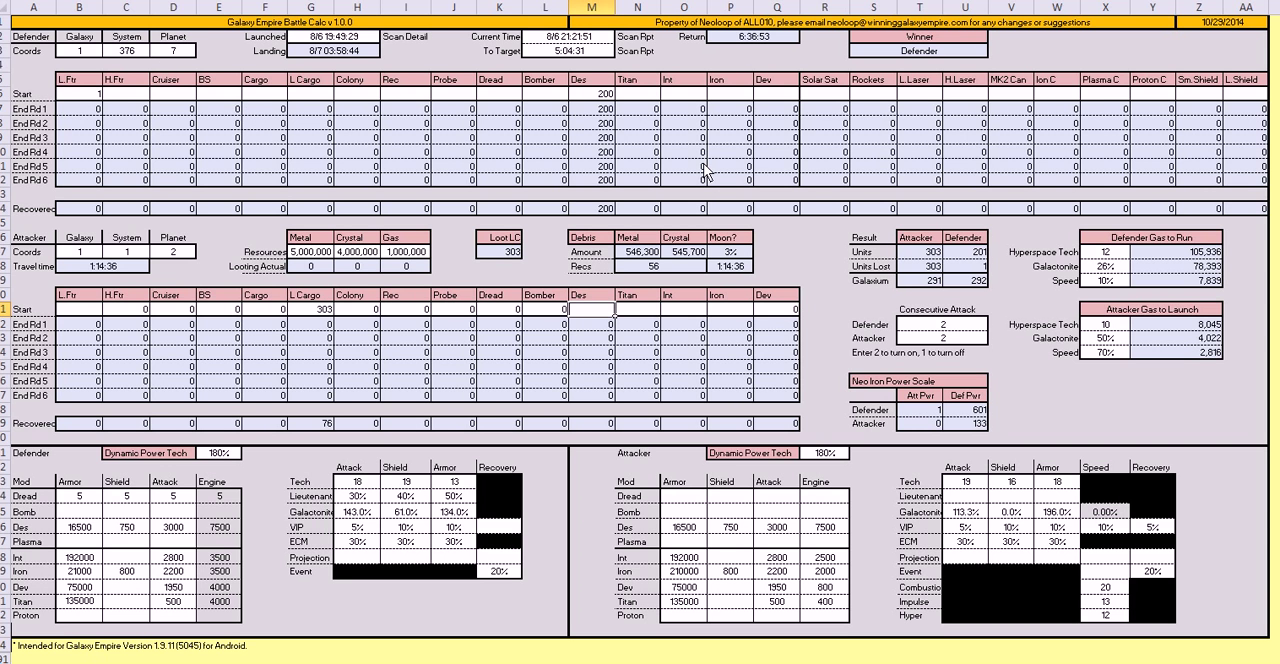
pyautogui.moveTo(735, 288)
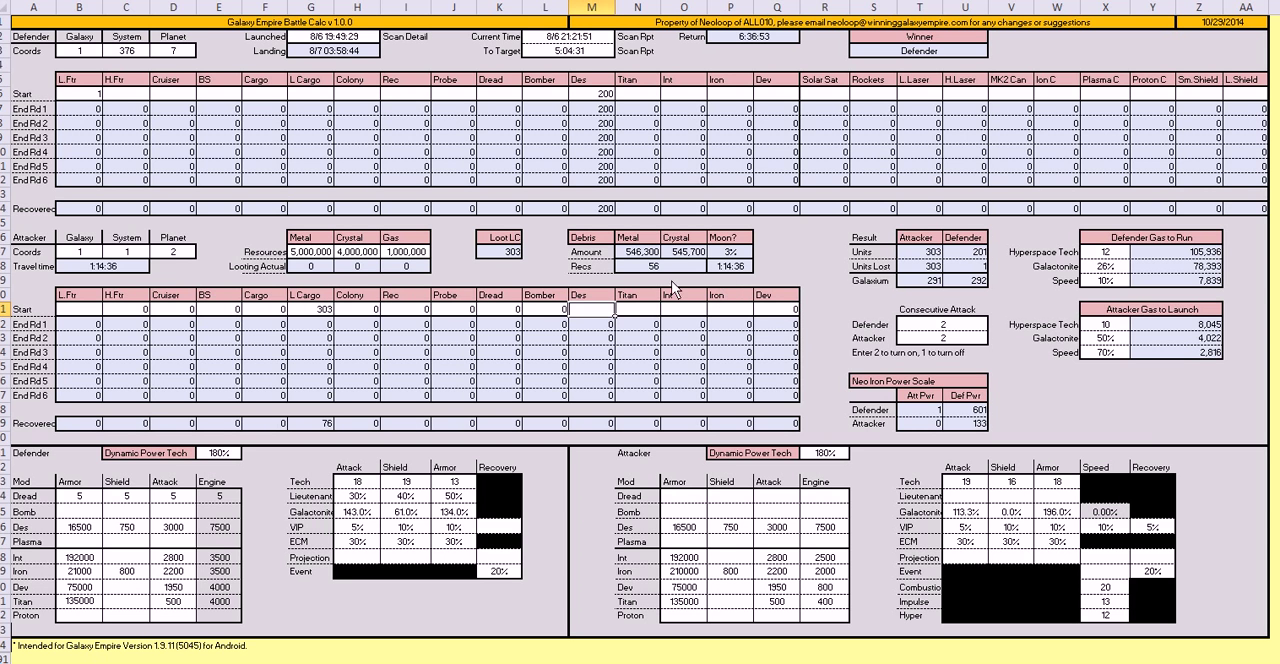
pyautogui.moveTo(965, 307)
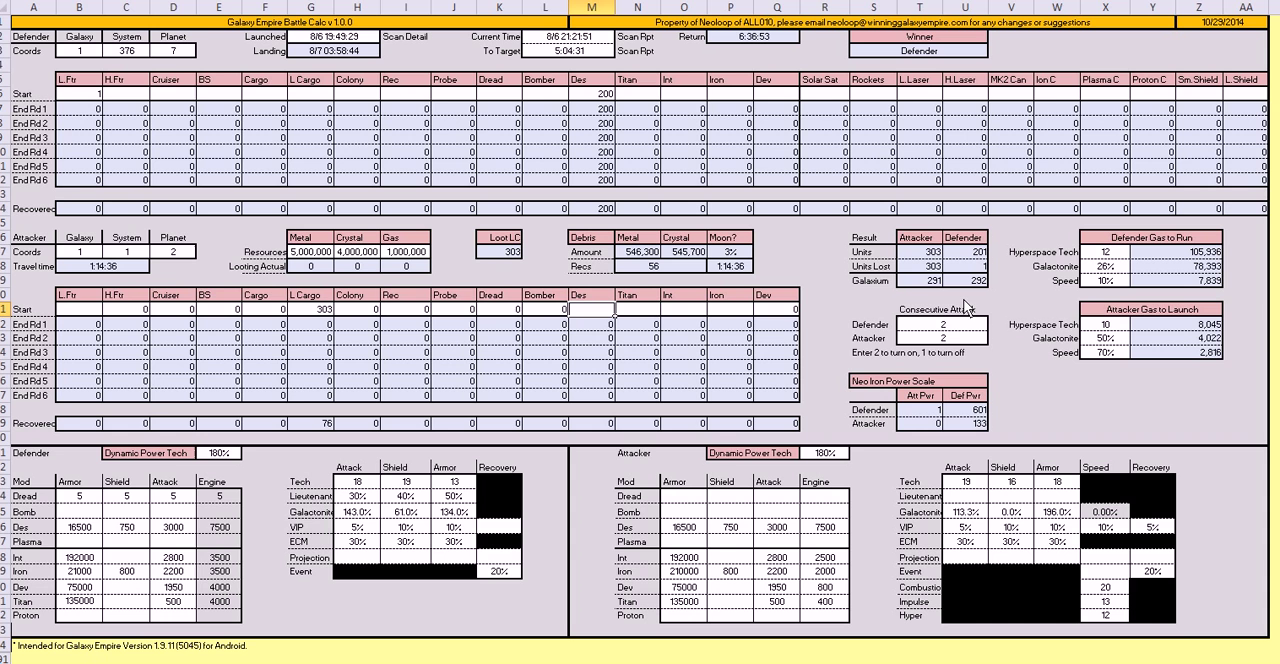
pyautogui.moveTo(928, 300)
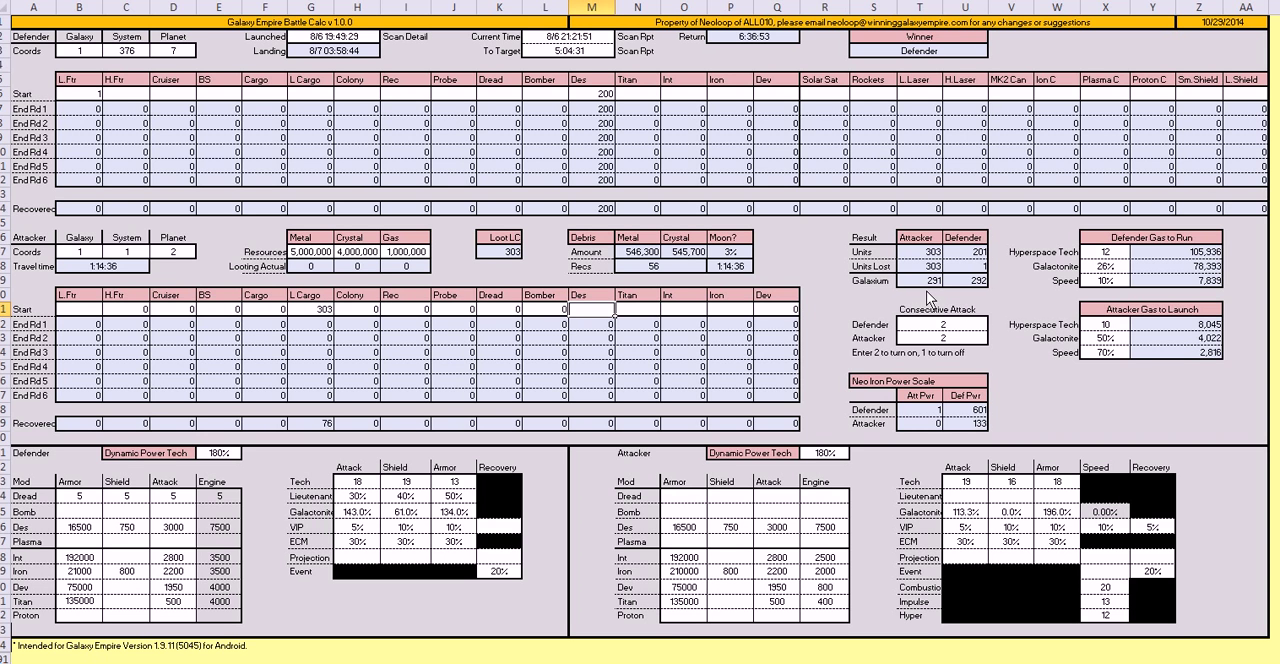
pyautogui.moveTo(985, 275)
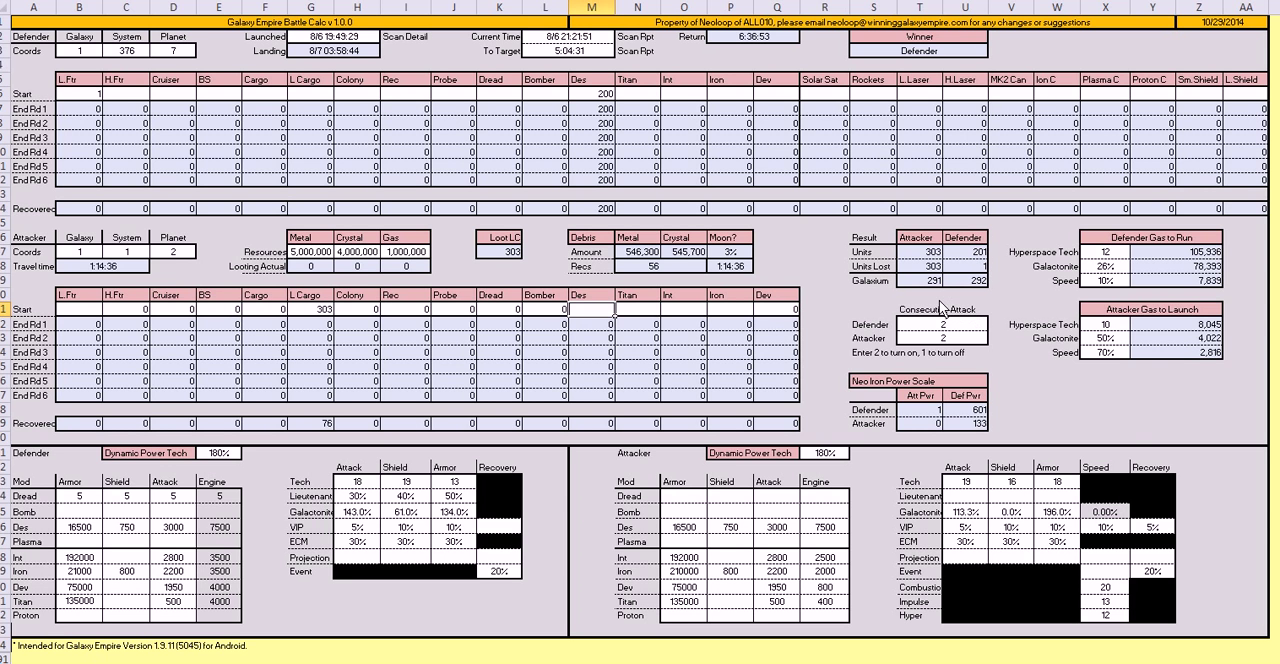
pyautogui.moveTo(963, 305)
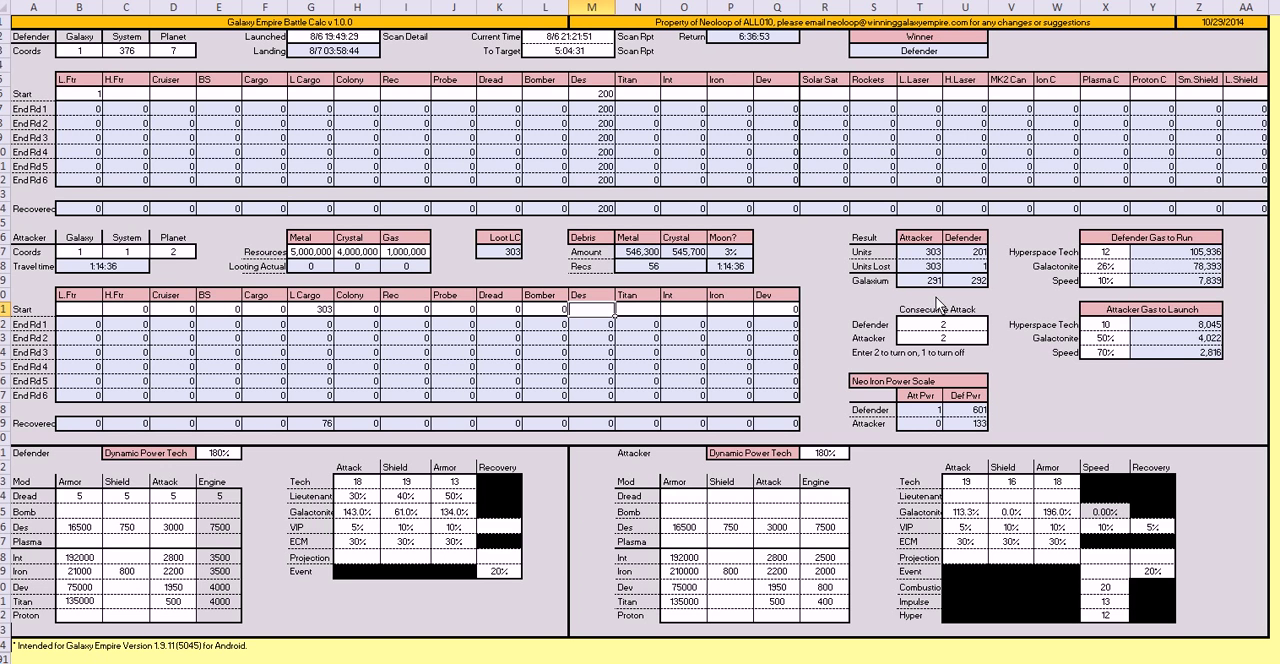
pyautogui.moveTo(470, 213)
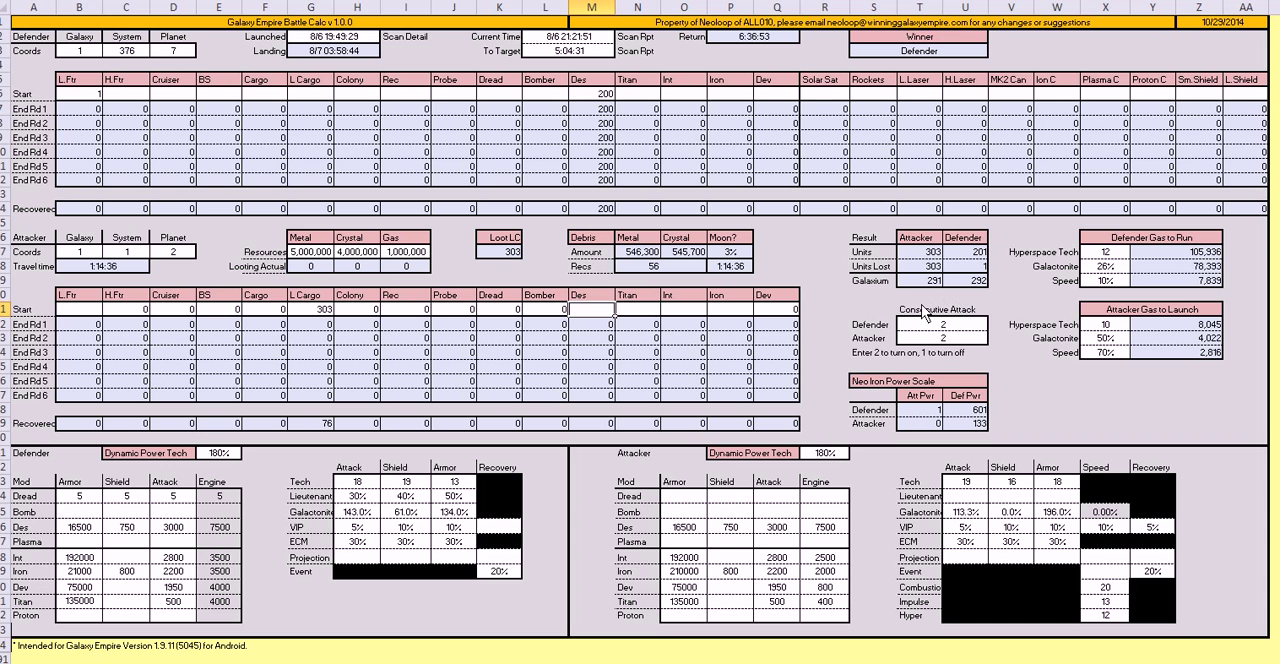
pyautogui.moveTo(590, 115)
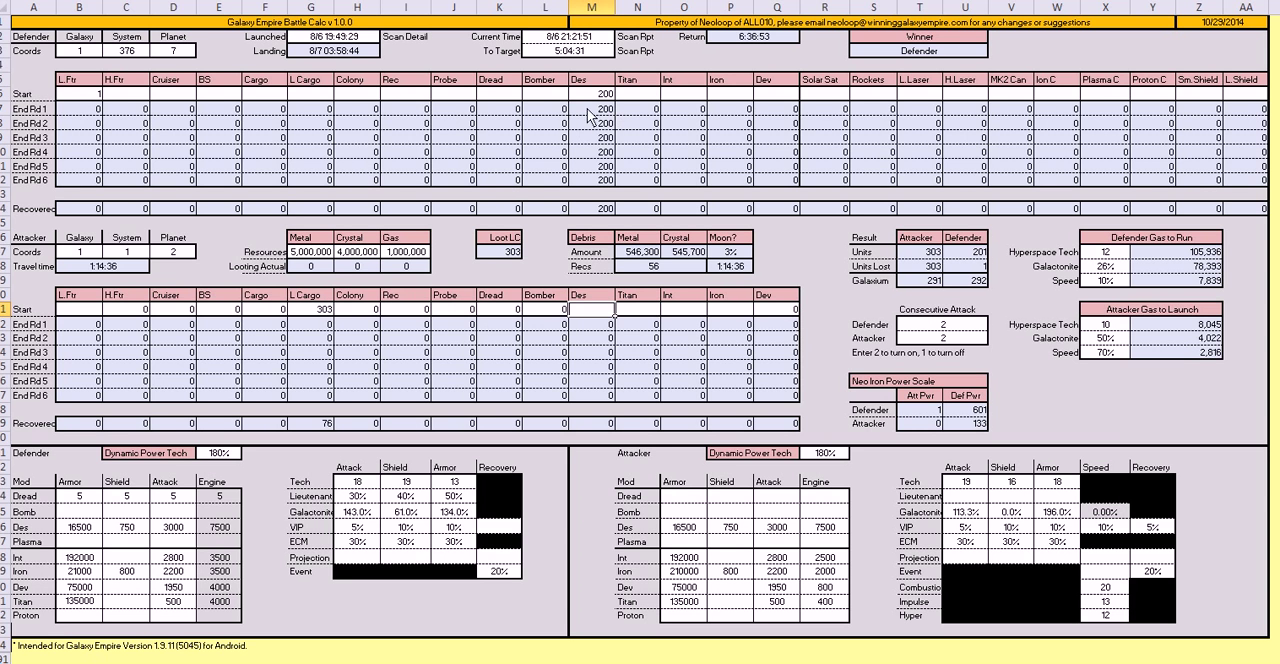
pyautogui.moveTo(945, 310)
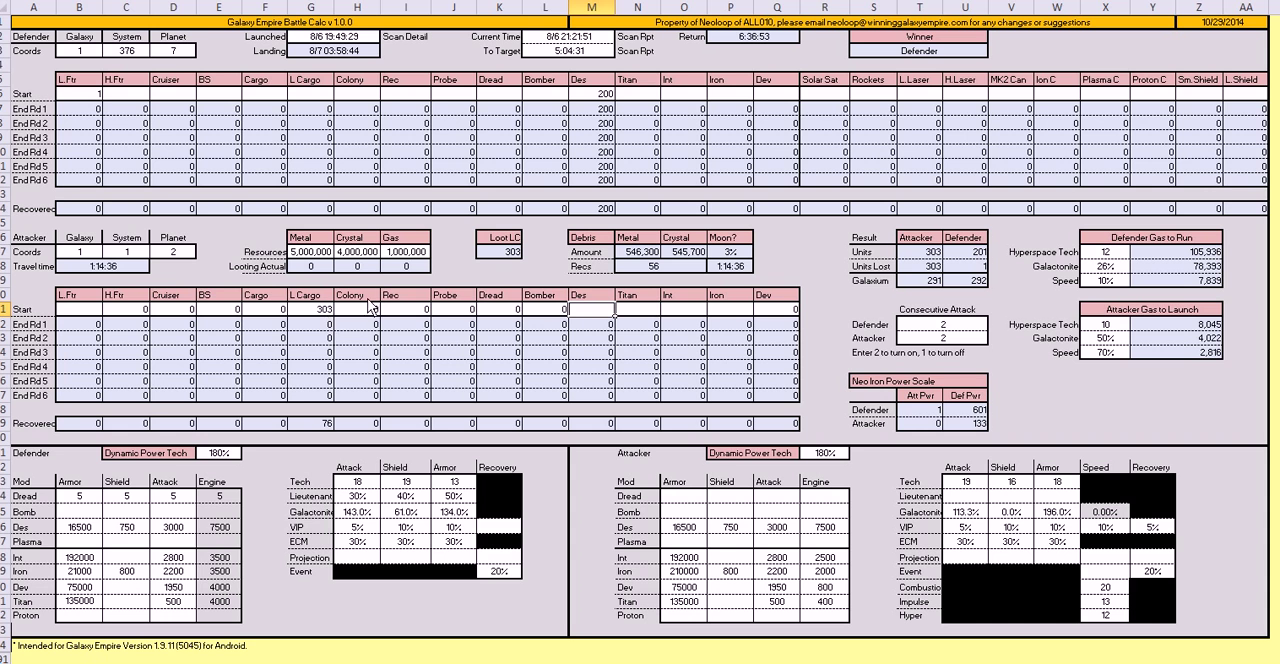
pyautogui.moveTo(837, 320)
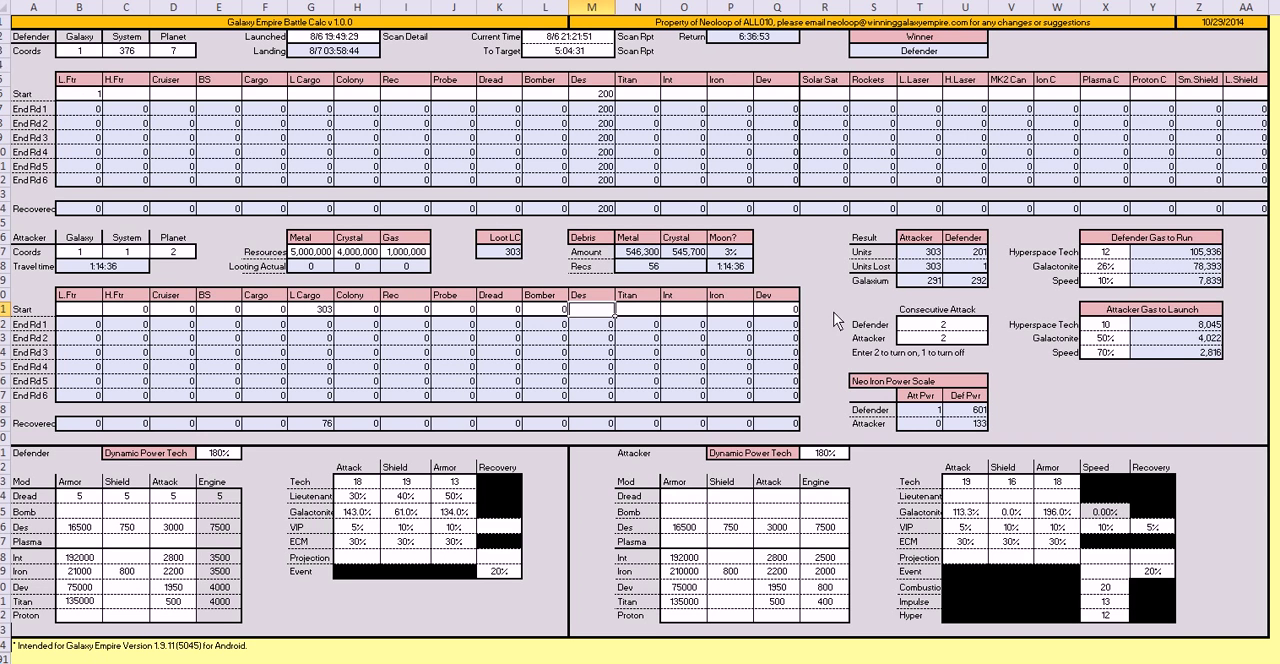
pyautogui.moveTo(987, 298)
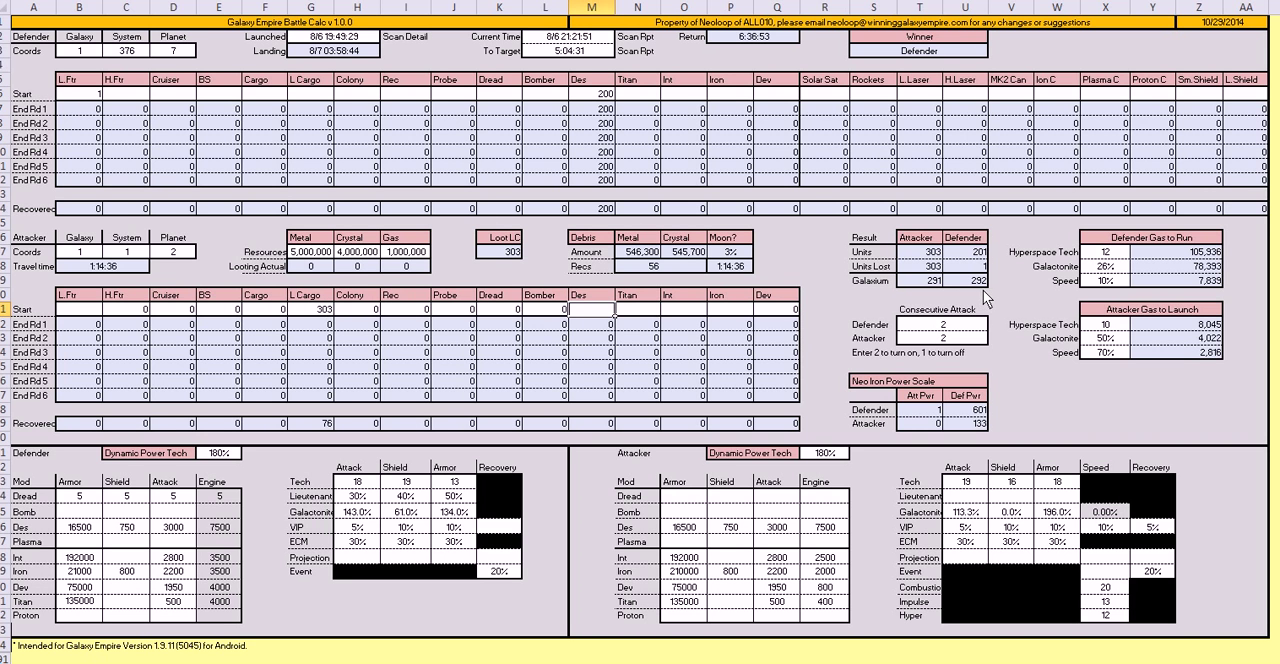
pyautogui.moveTo(440, 371)
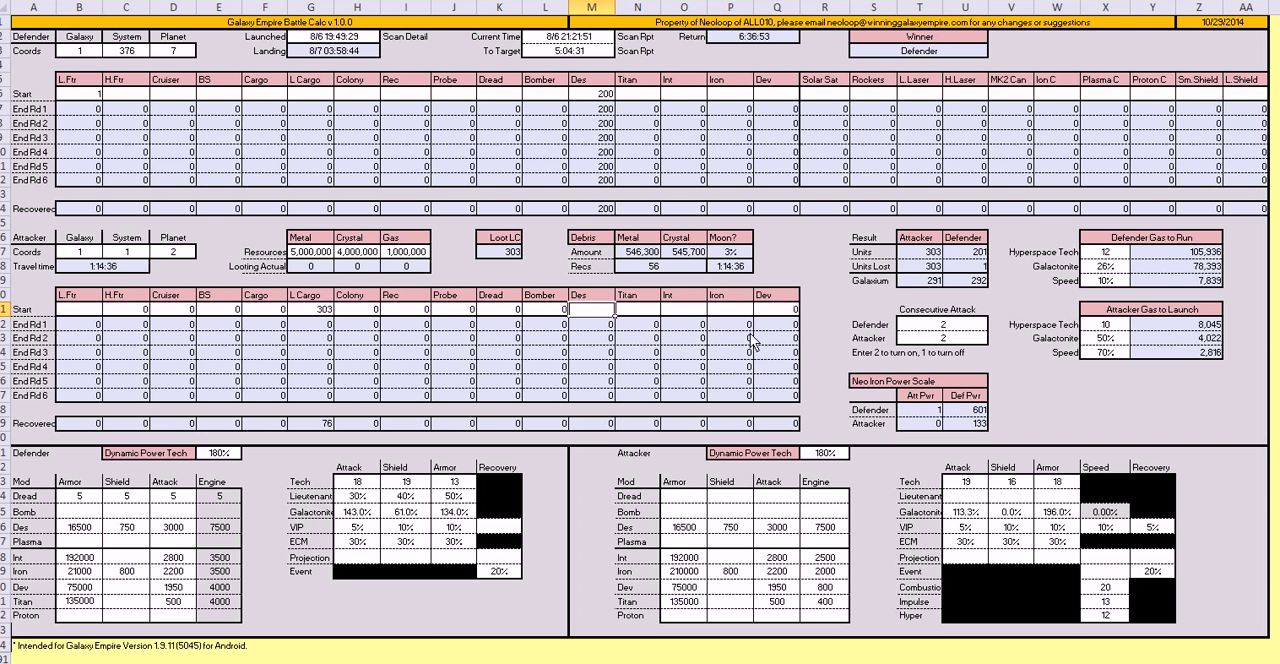
pyautogui.moveTo(1010, 297)
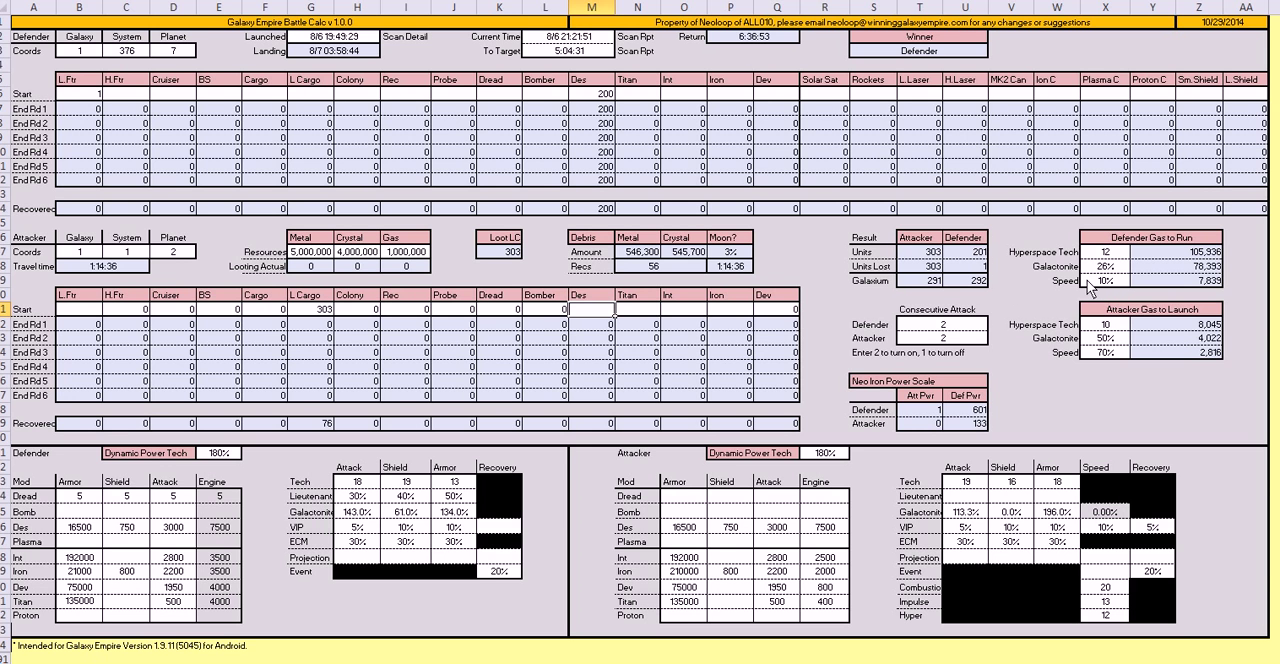
pyautogui.click(590, 93)
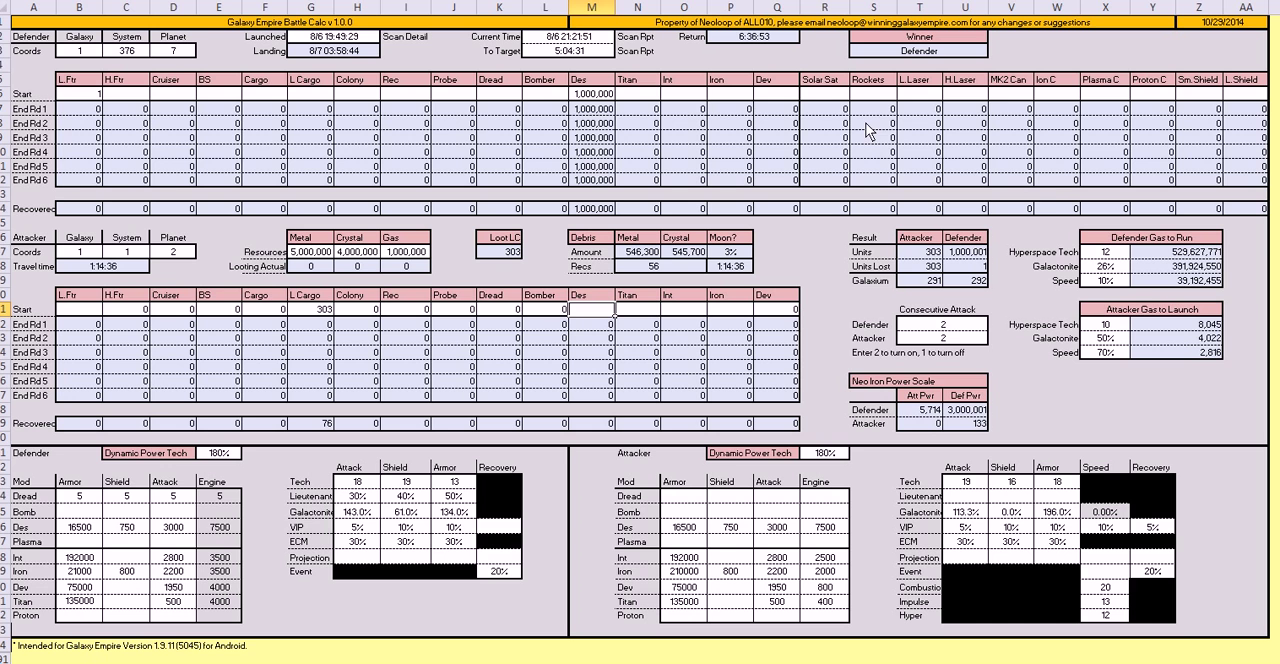
pyautogui.moveTo(1148, 287)
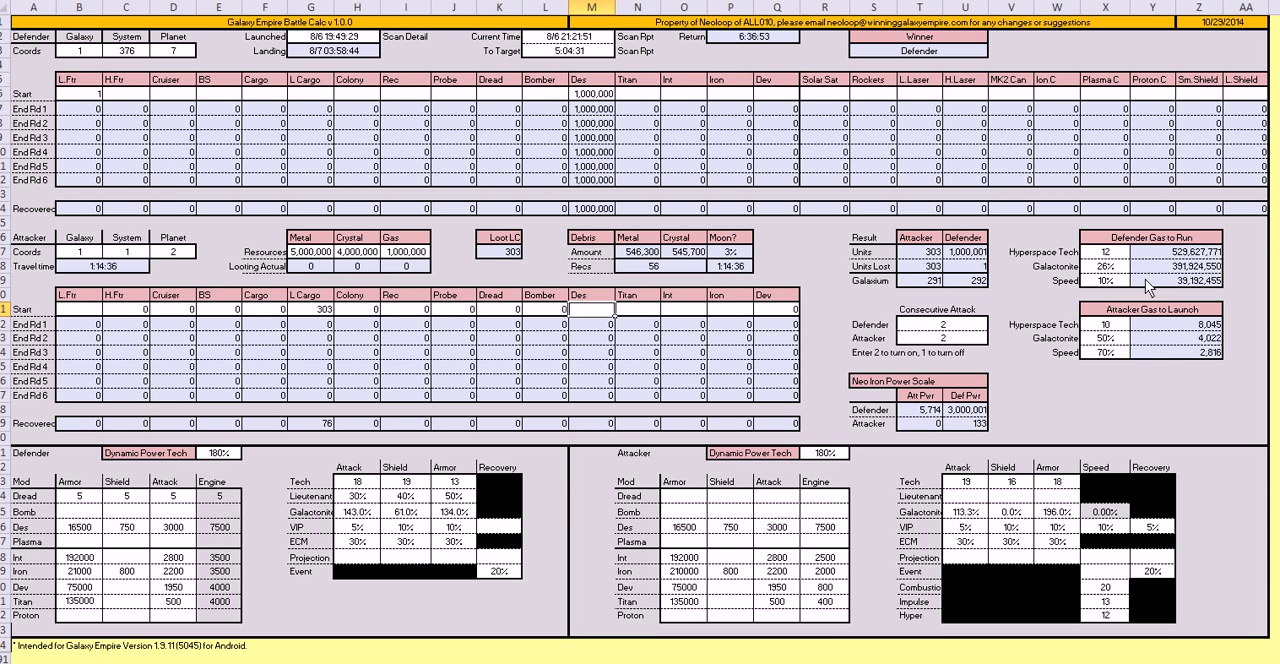
pyautogui.moveTo(1150, 359)
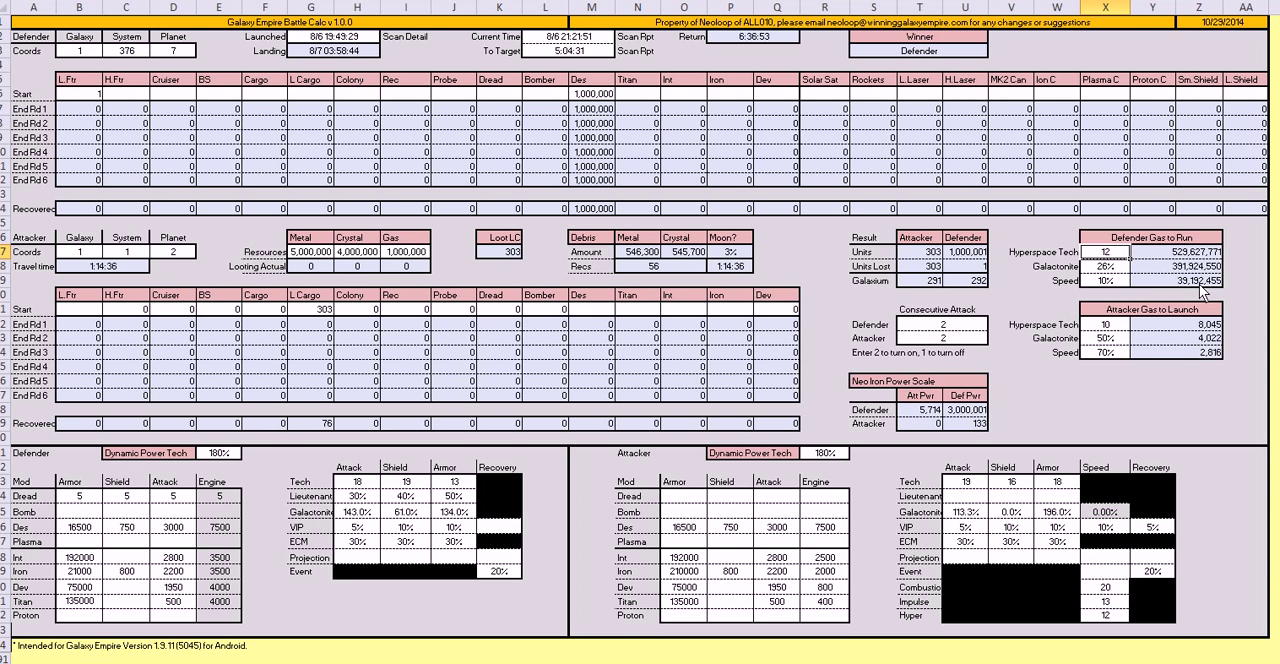
pyautogui.moveTo(1190, 295)
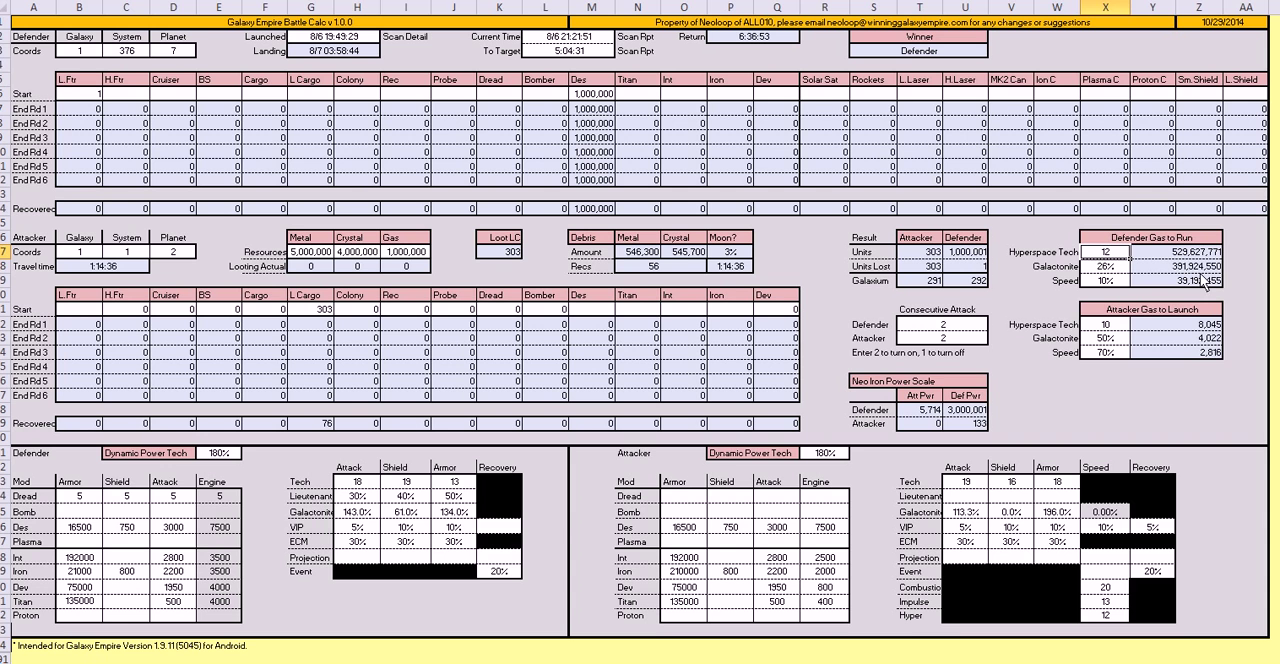
pyautogui.moveTo(1230, 298)
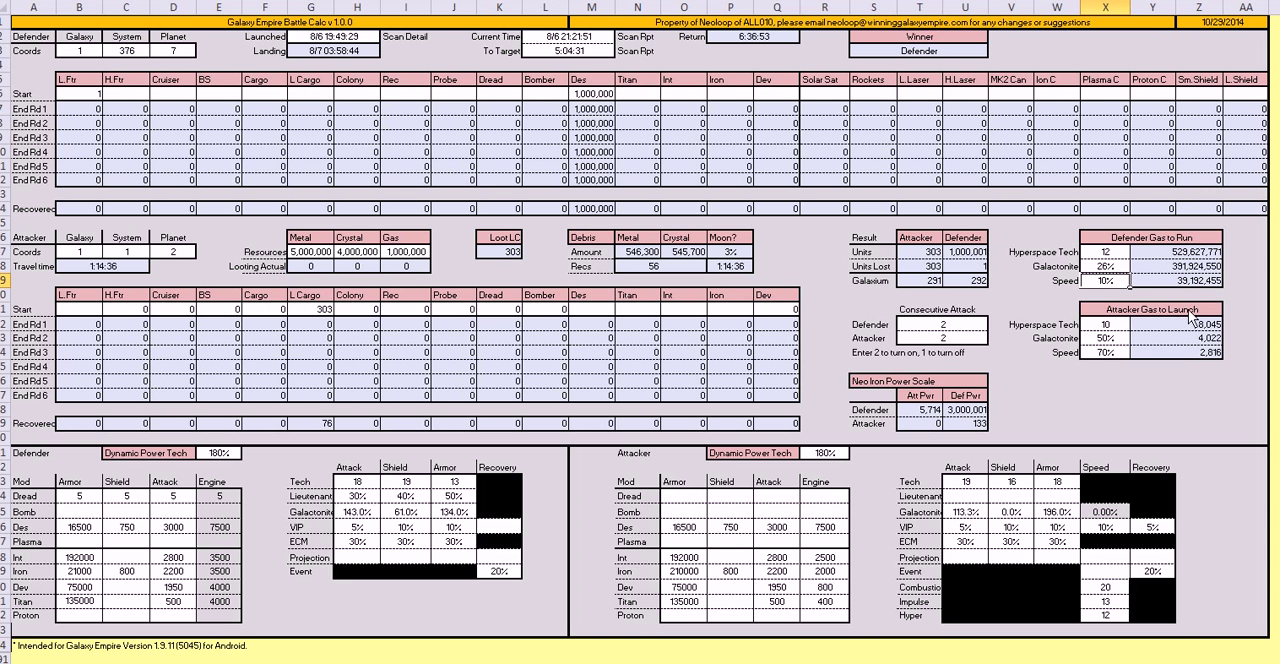
pyautogui.moveTo(1190, 310)
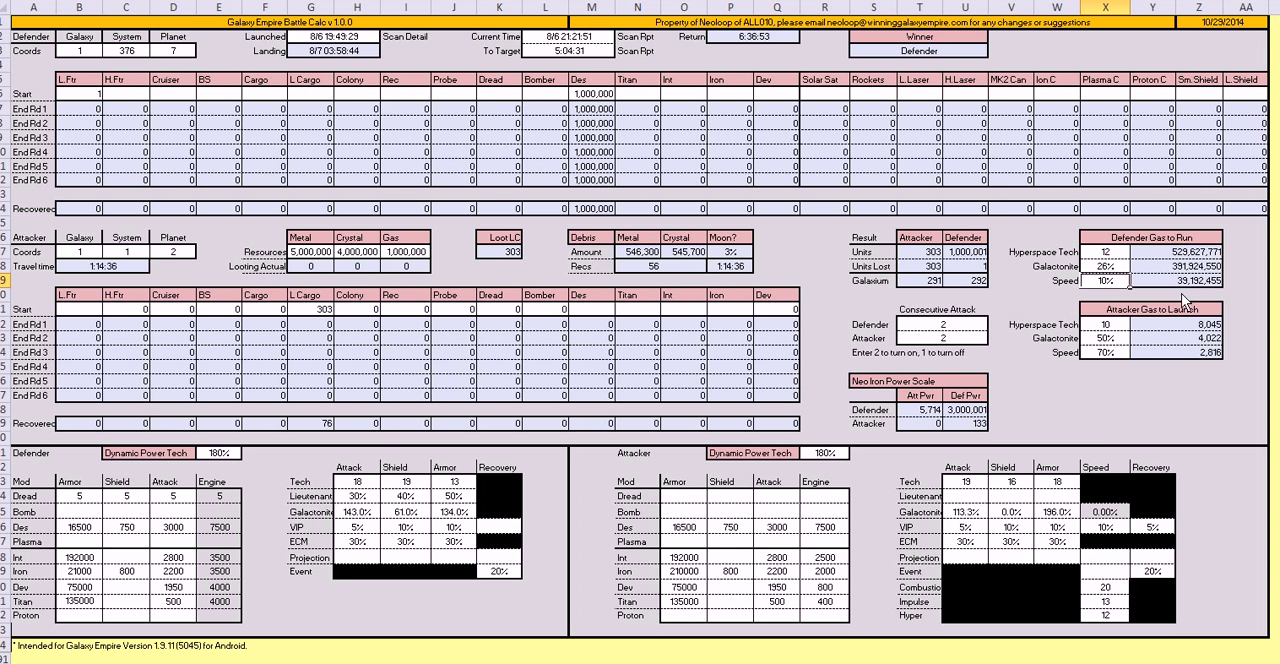
pyautogui.moveTo(1186, 306)
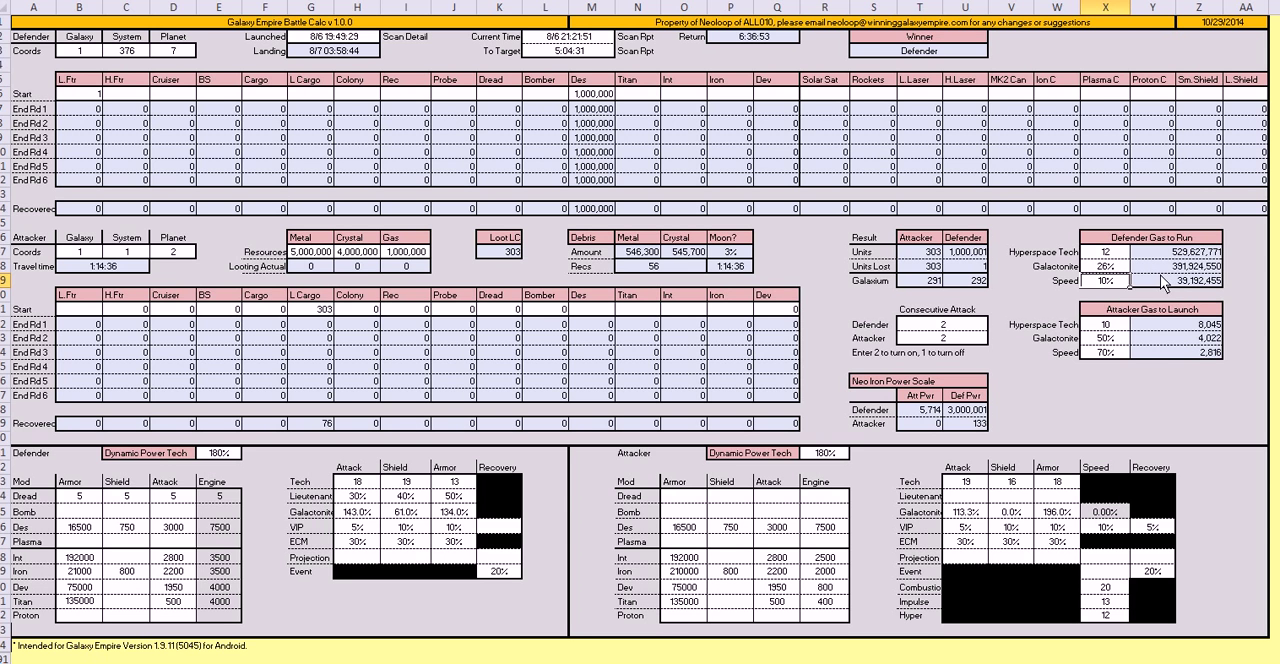
pyautogui.moveTo(1180, 310)
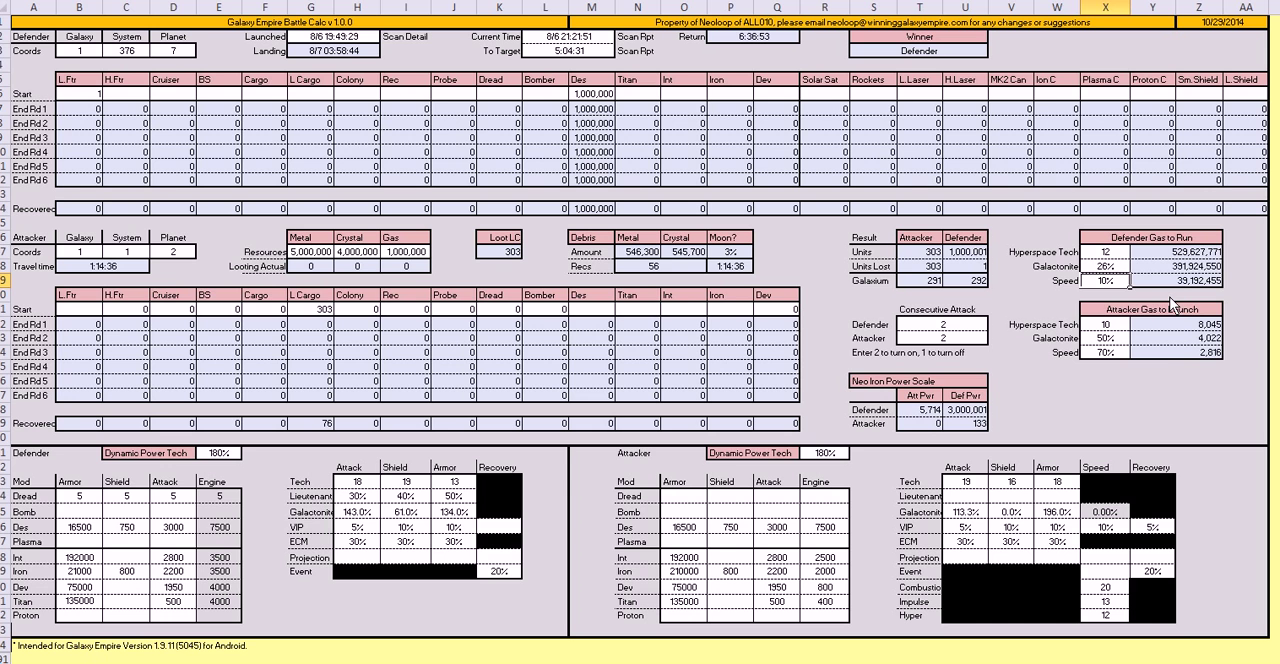
pyautogui.moveTo(1162, 345)
pyautogui.write('12')
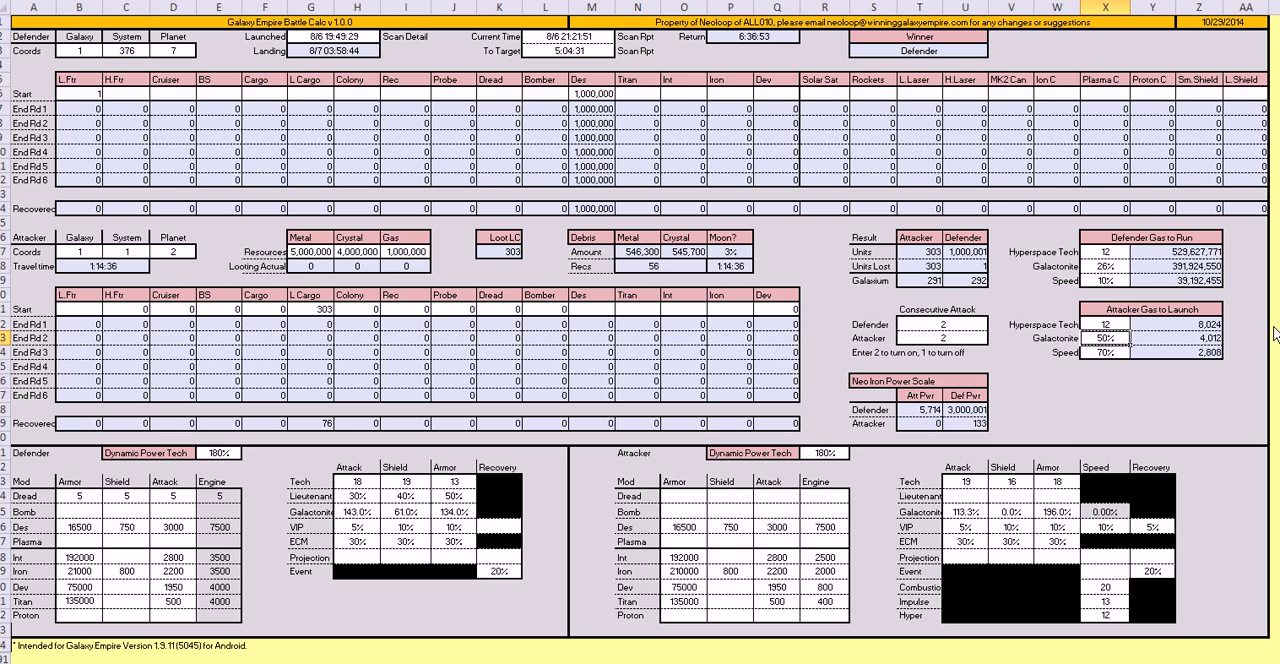
pyautogui.moveTo(1060, 373)
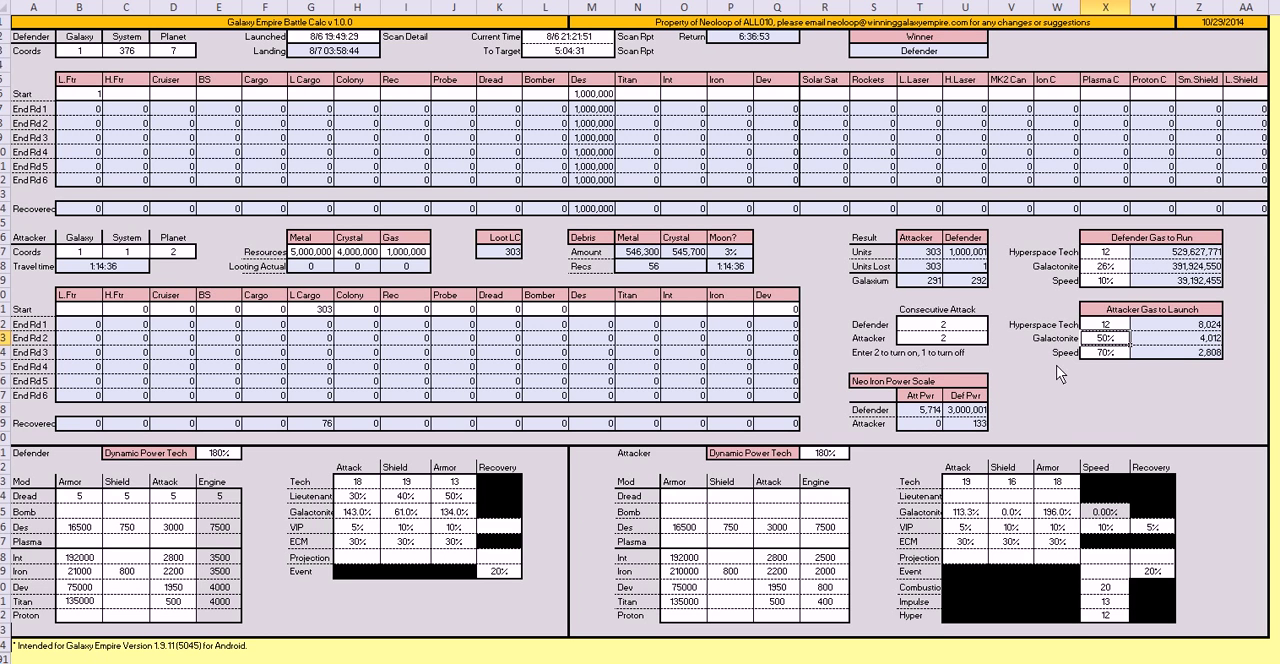
pyautogui.moveTo(1128, 351)
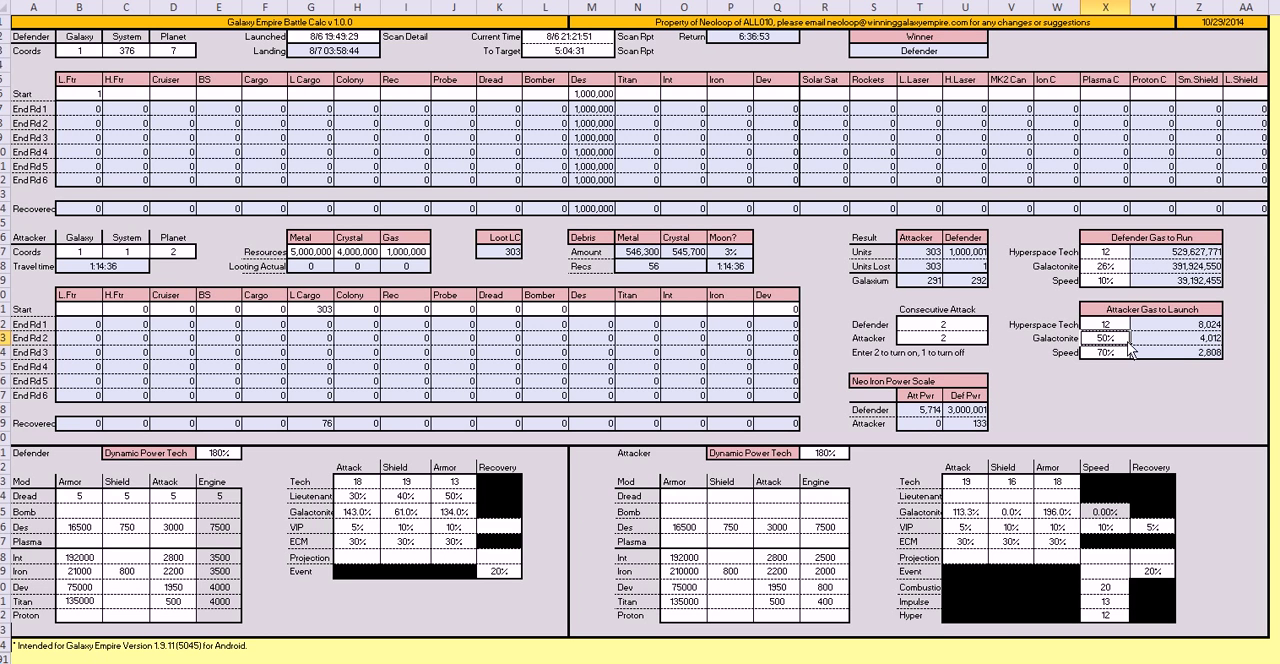
pyautogui.moveTo(1125, 363)
pyautogui.write('100')
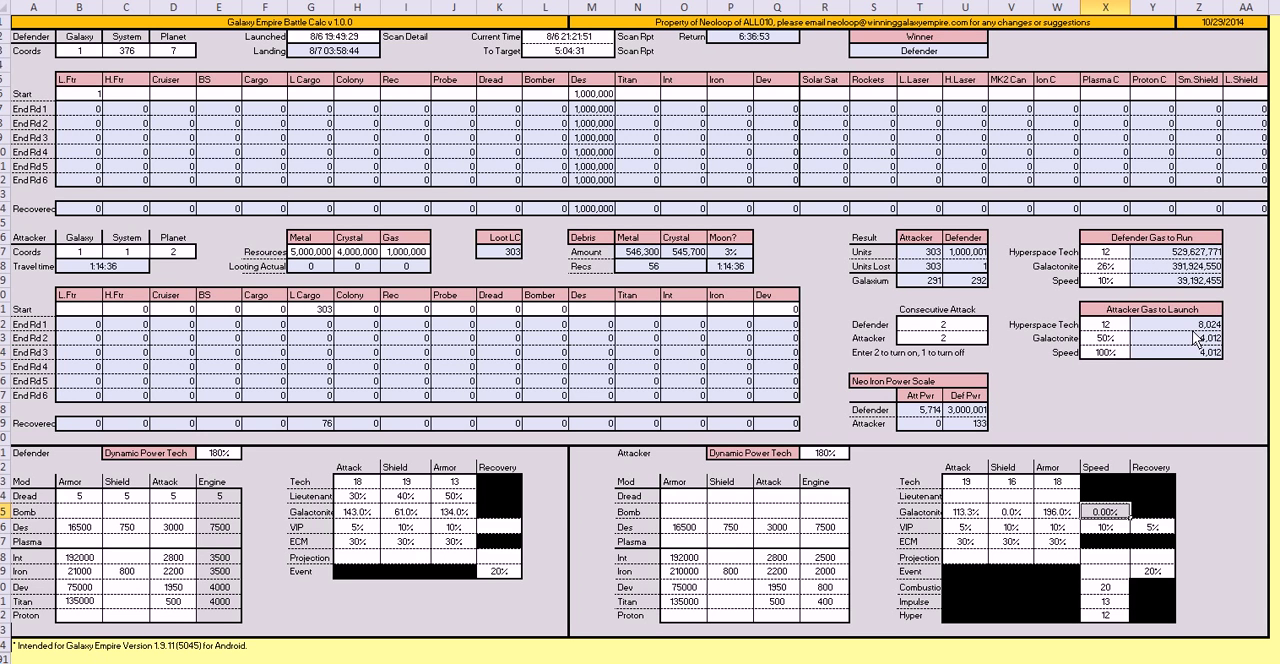
pyautogui.moveTo(950, 363)
pyautogui.write('1')
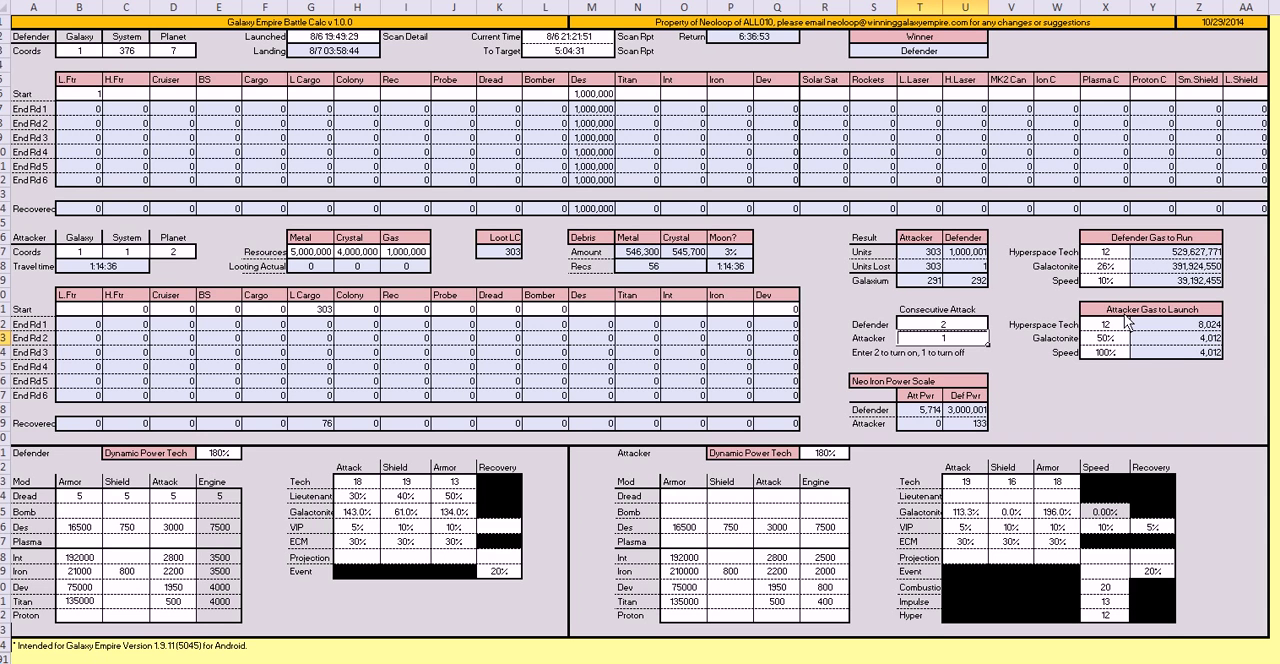
# - Set the attacker's Consecutive Attack to 1 while the defender stays at 2
pyautogui.click(941, 338)
pyautogui.write('2')
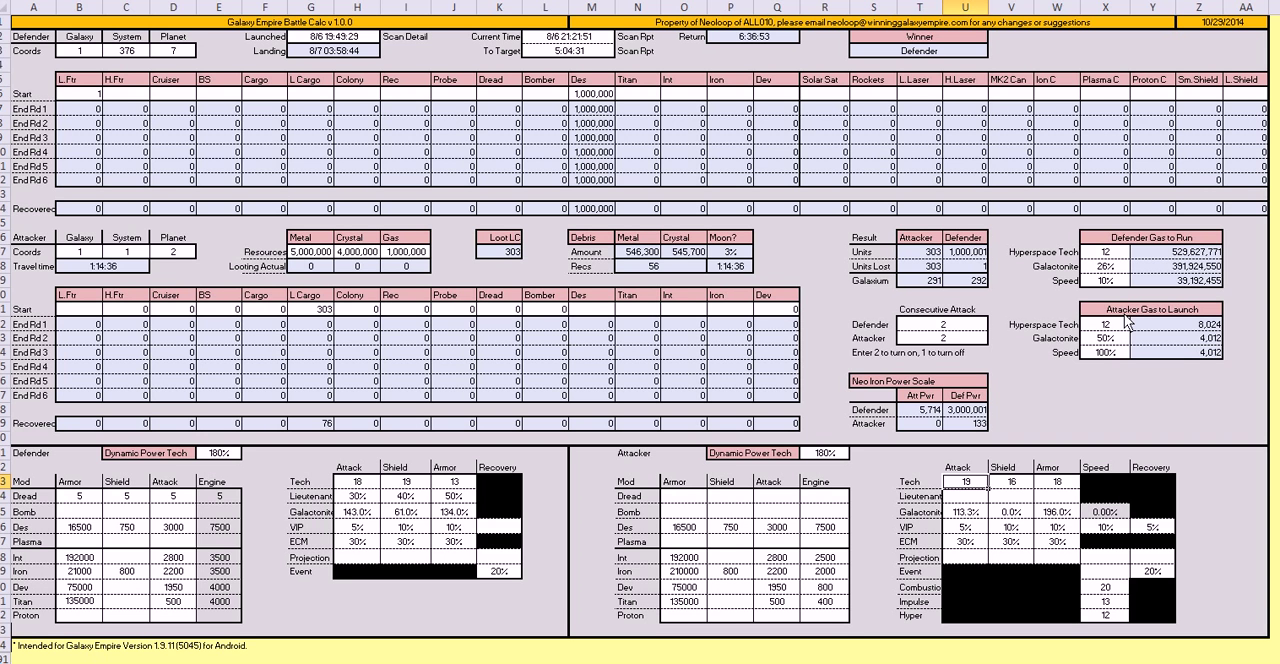
pyautogui.click(940, 323)
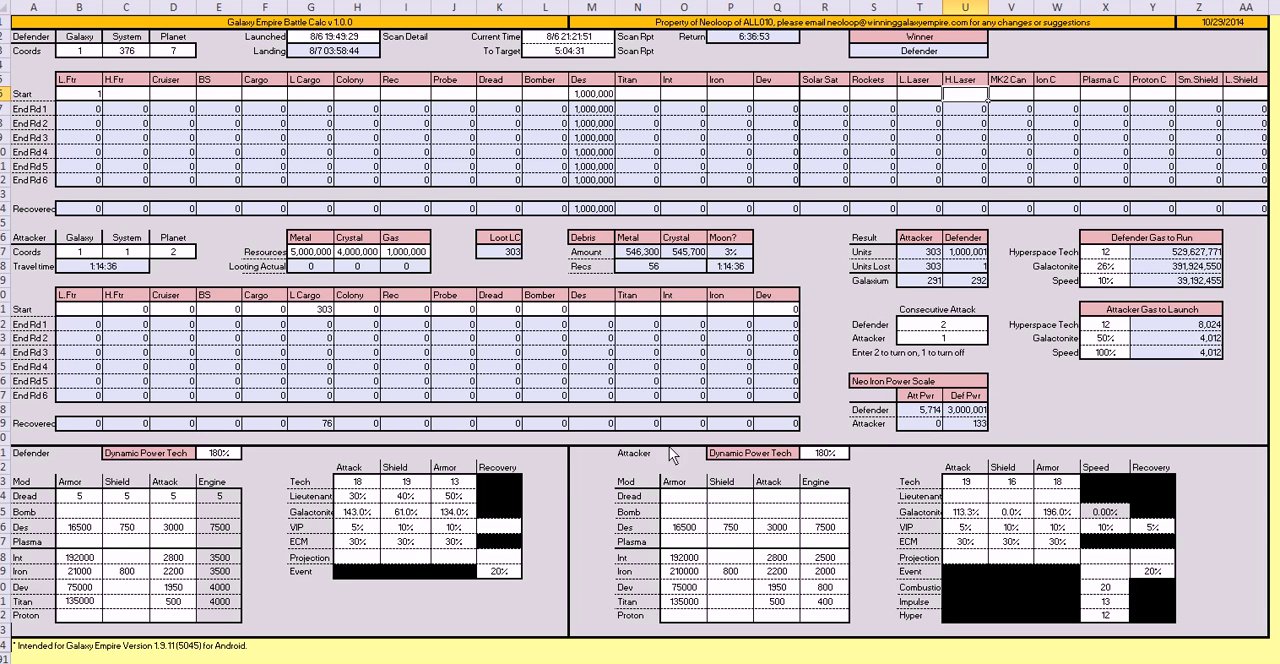
pyautogui.moveTo(903, 393)
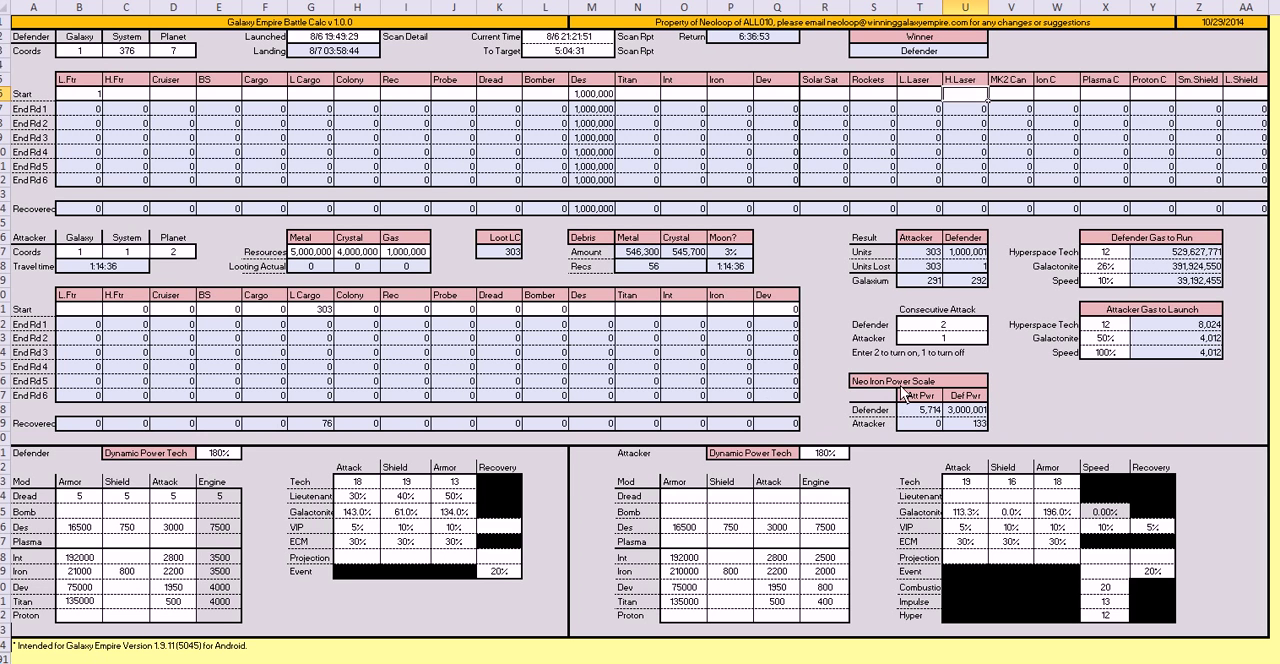
pyautogui.moveTo(875, 390)
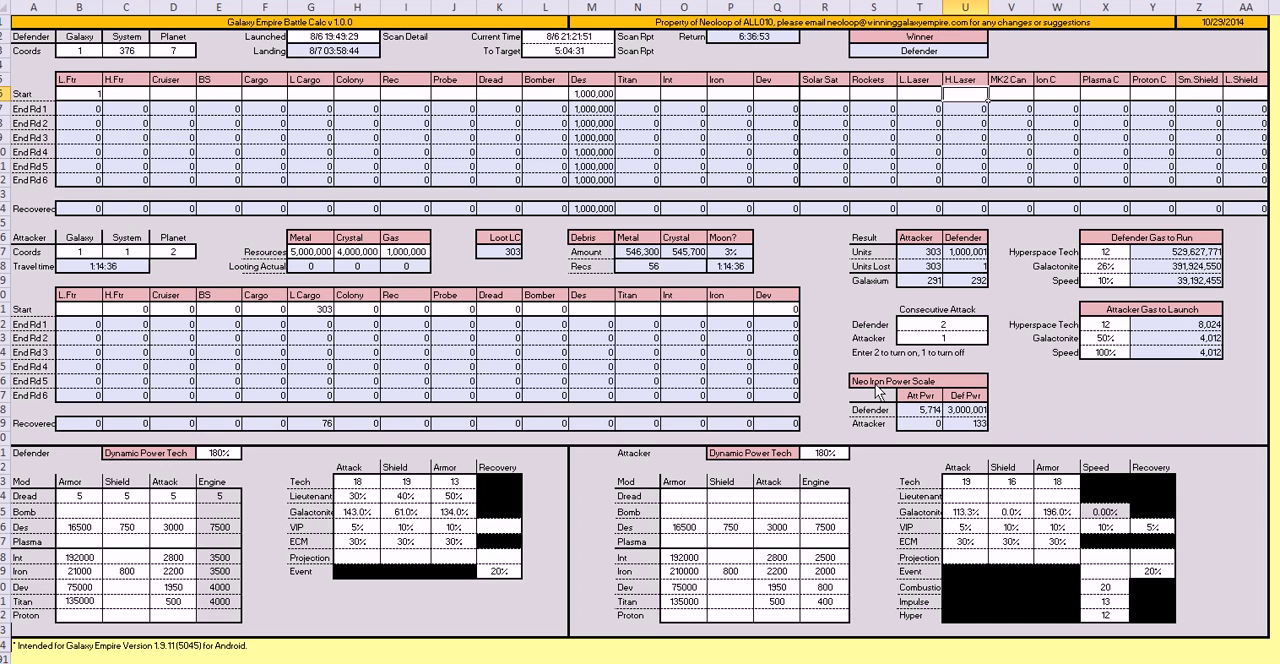
pyautogui.moveTo(975, 430)
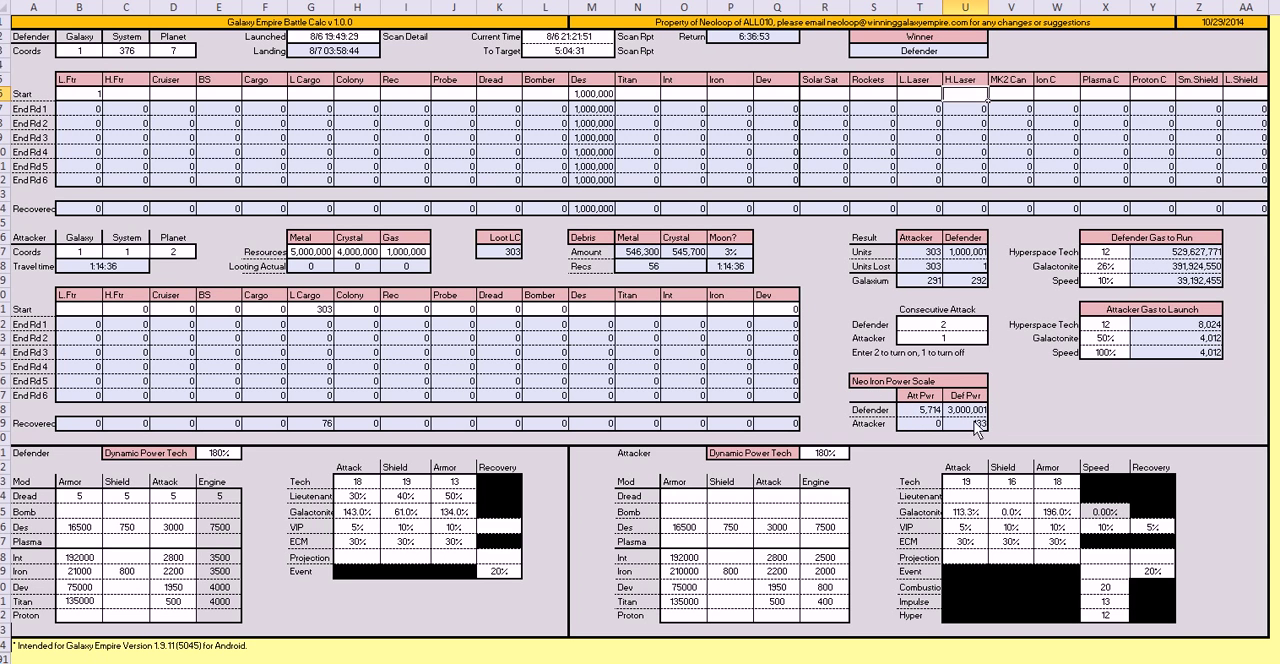
pyautogui.moveTo(977, 428)
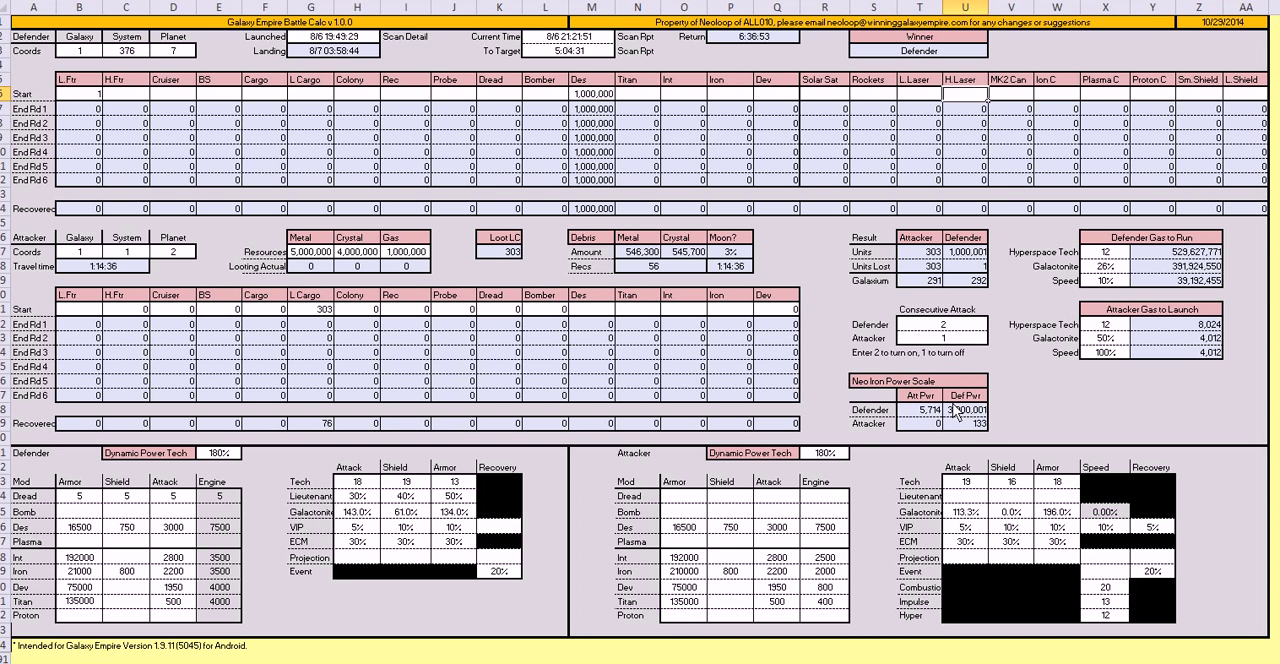
pyautogui.moveTo(1025, 412)
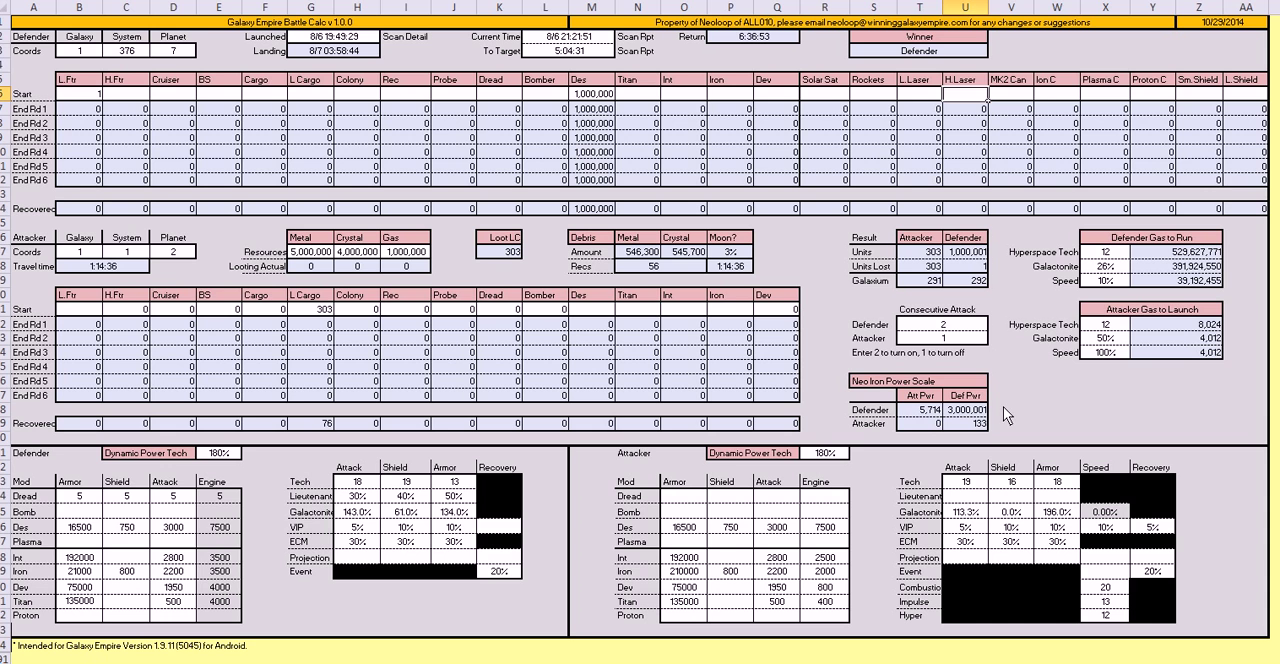
pyautogui.moveTo(1005, 415)
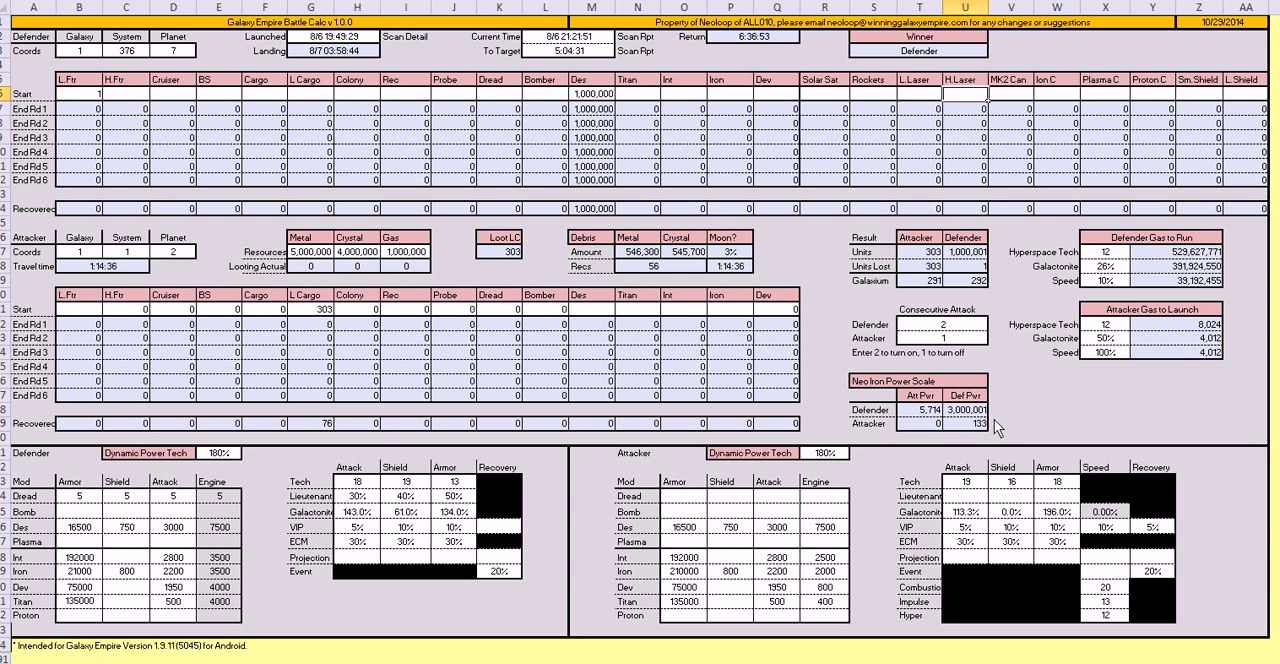
pyautogui.moveTo(1008, 420)
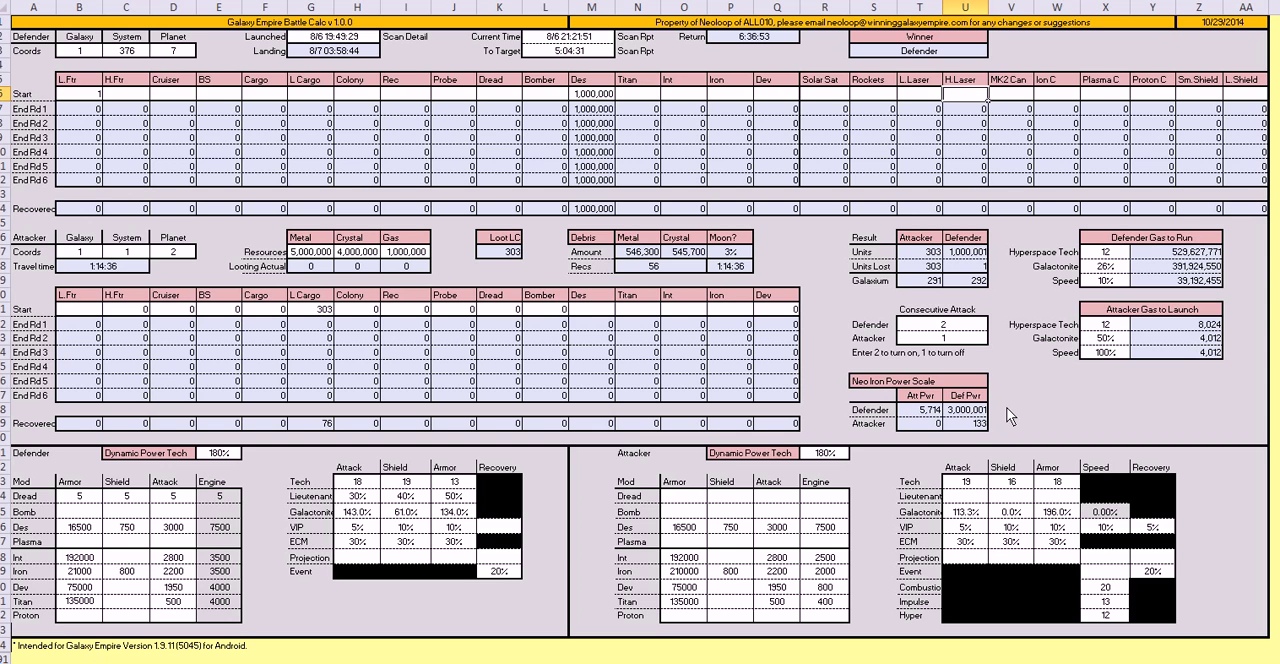
pyautogui.moveTo(910, 418)
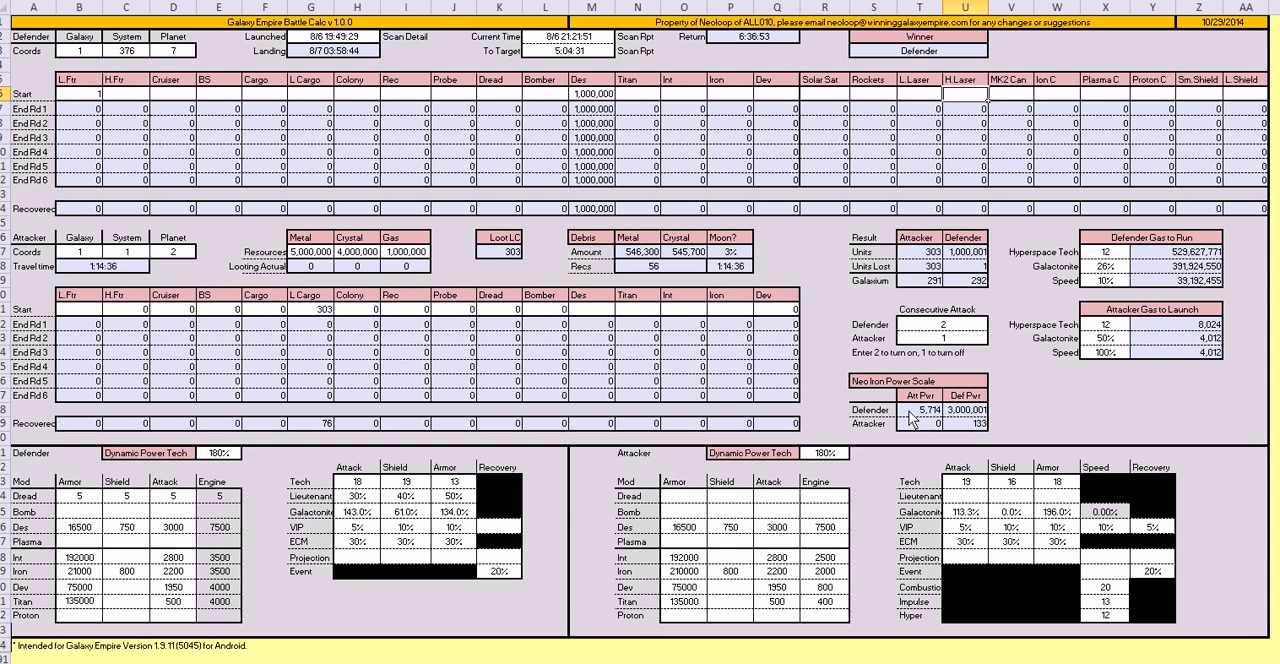
pyautogui.moveTo(910, 412)
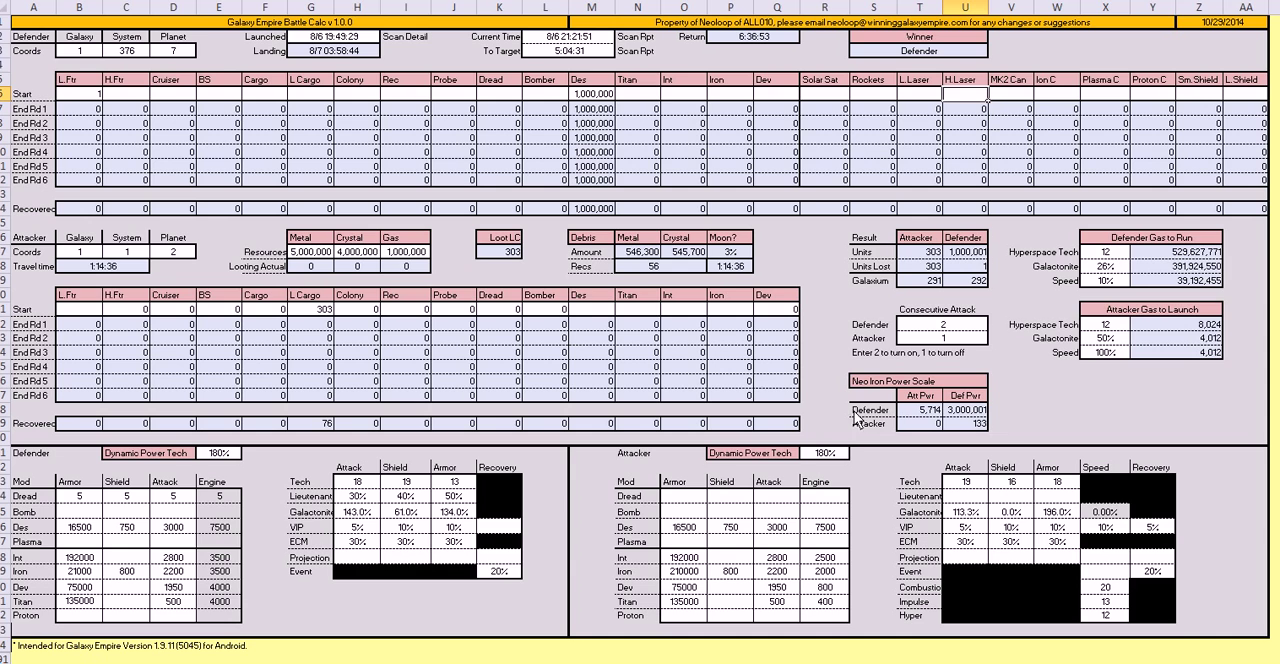
pyautogui.moveTo(1003, 440)
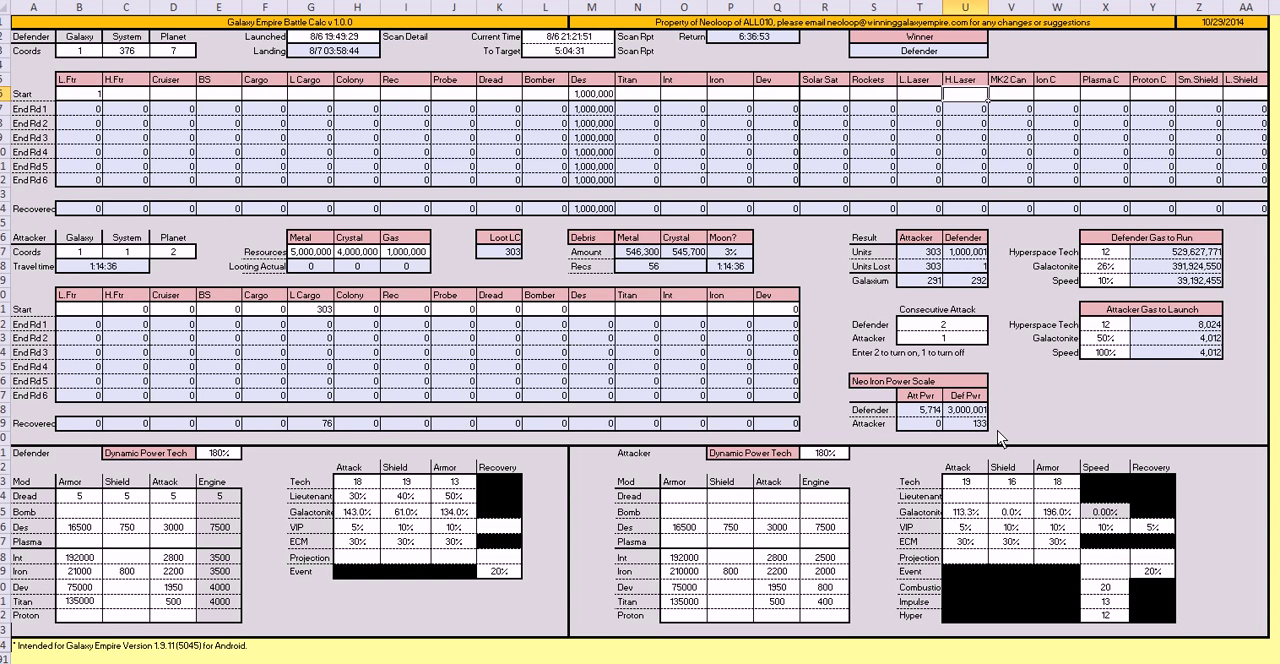
pyautogui.moveTo(1003, 430)
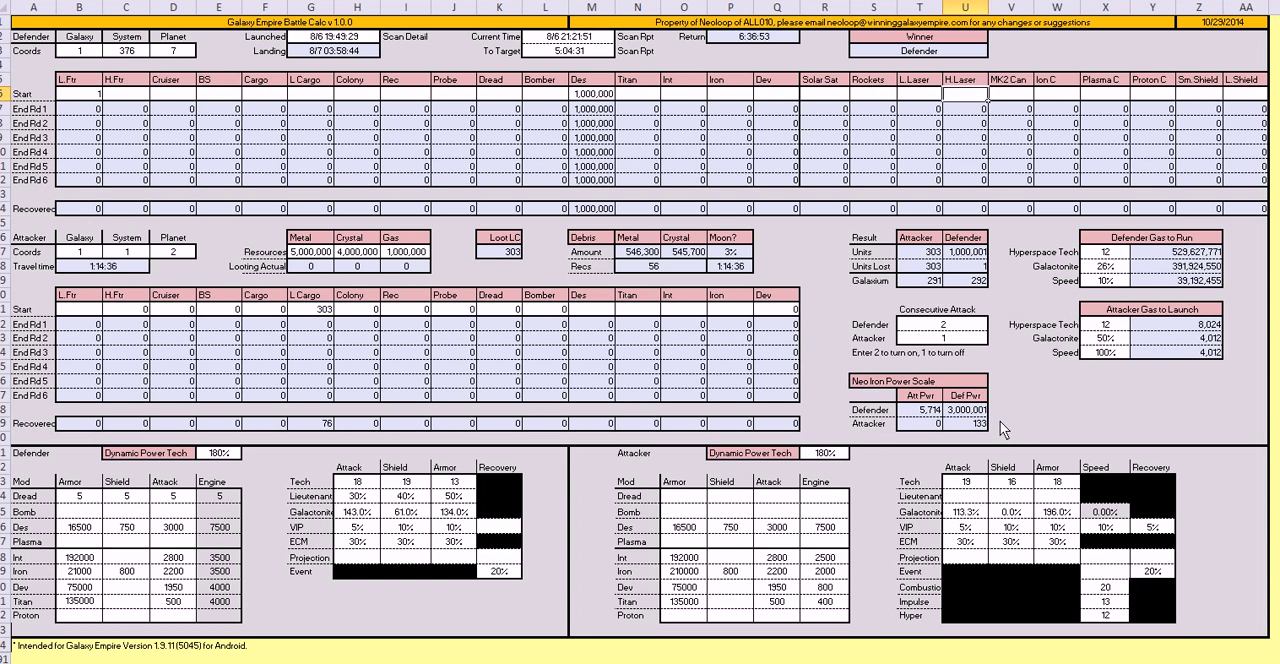